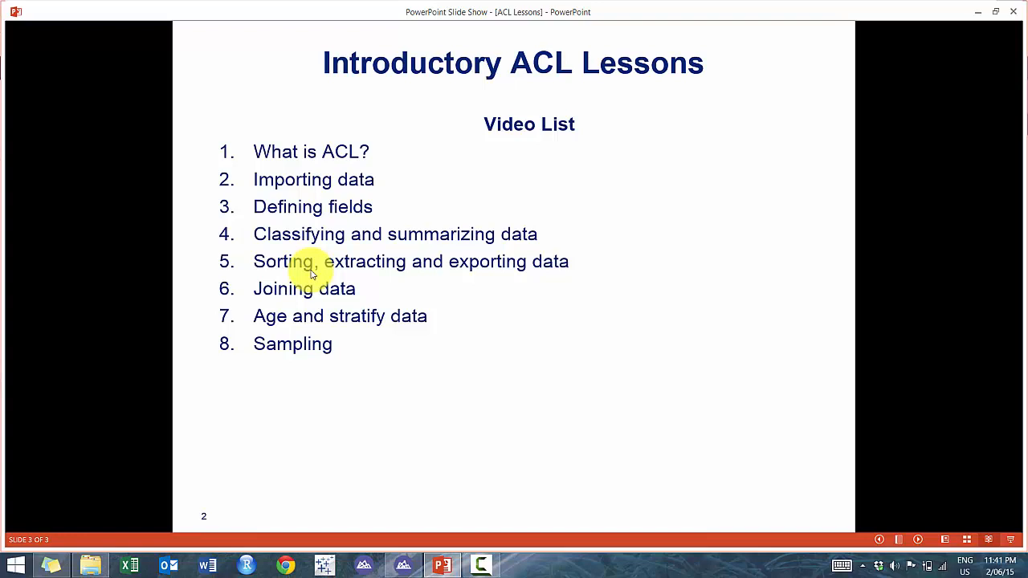
mouse_move(381, 406)
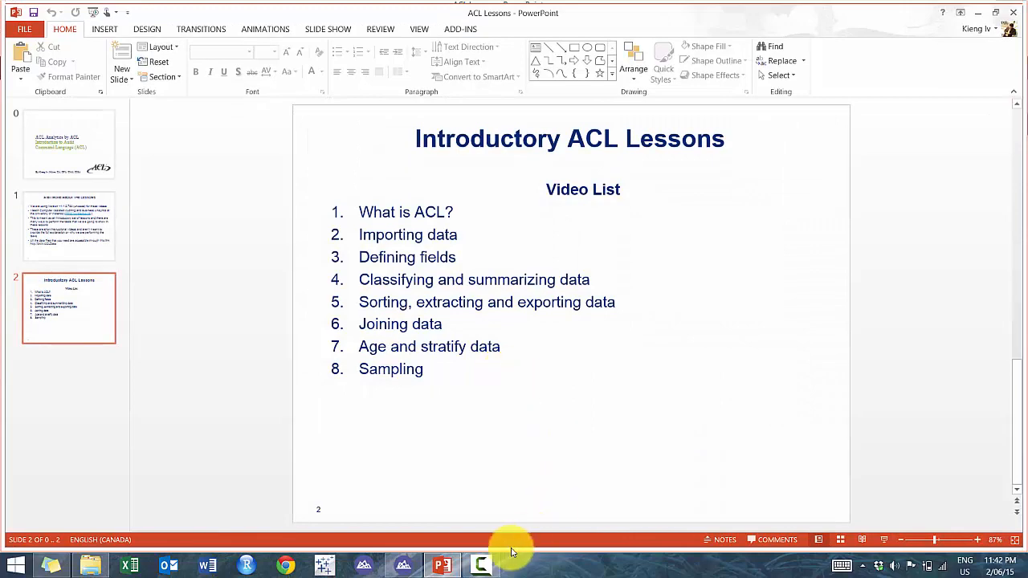
Leave the PowerPoint slide show and switch to the ACL Analytics tutorial project
click(480, 565)
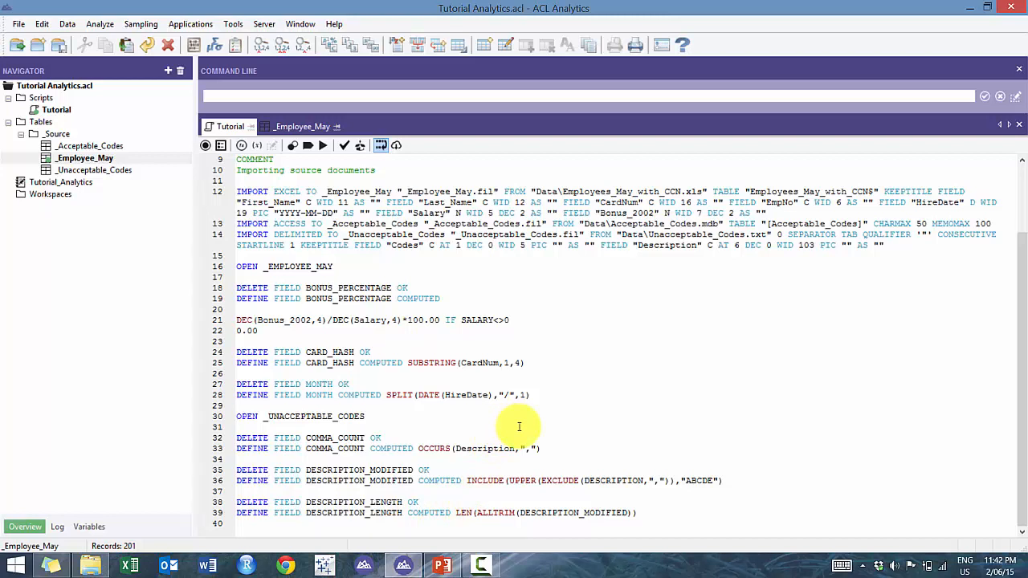
click(240, 426)
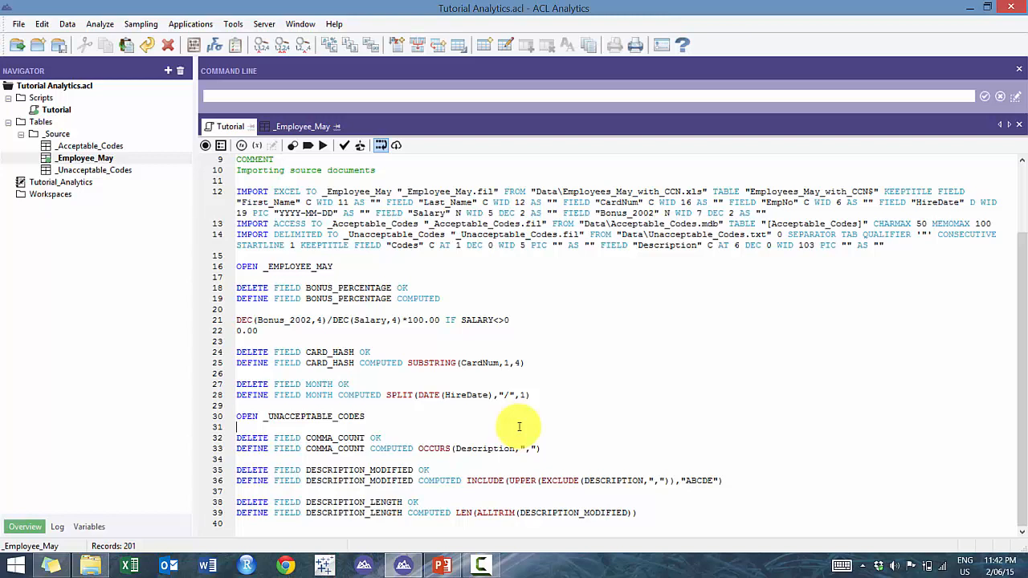
mouse_move(486, 420)
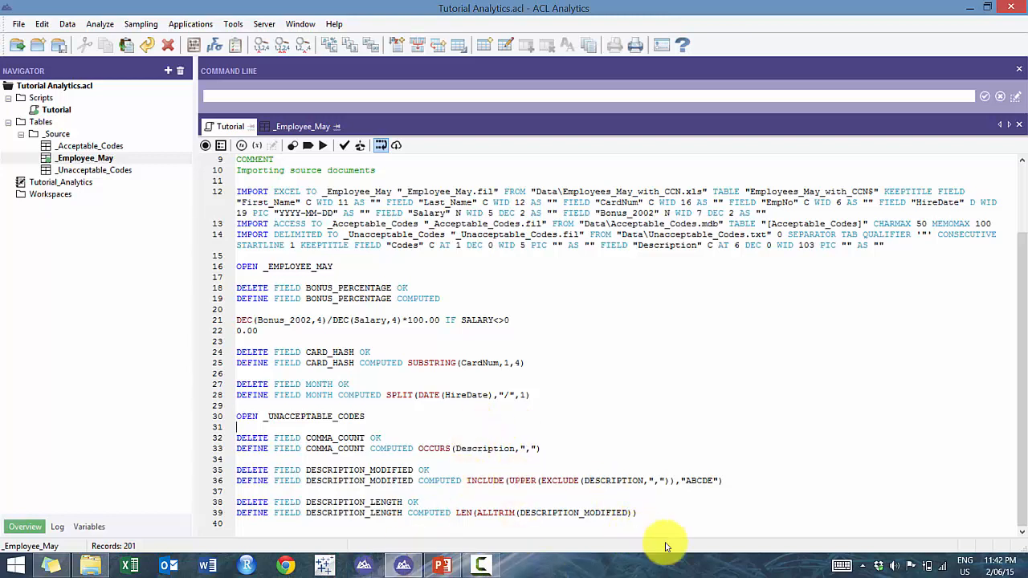
mouse_move(137, 249)
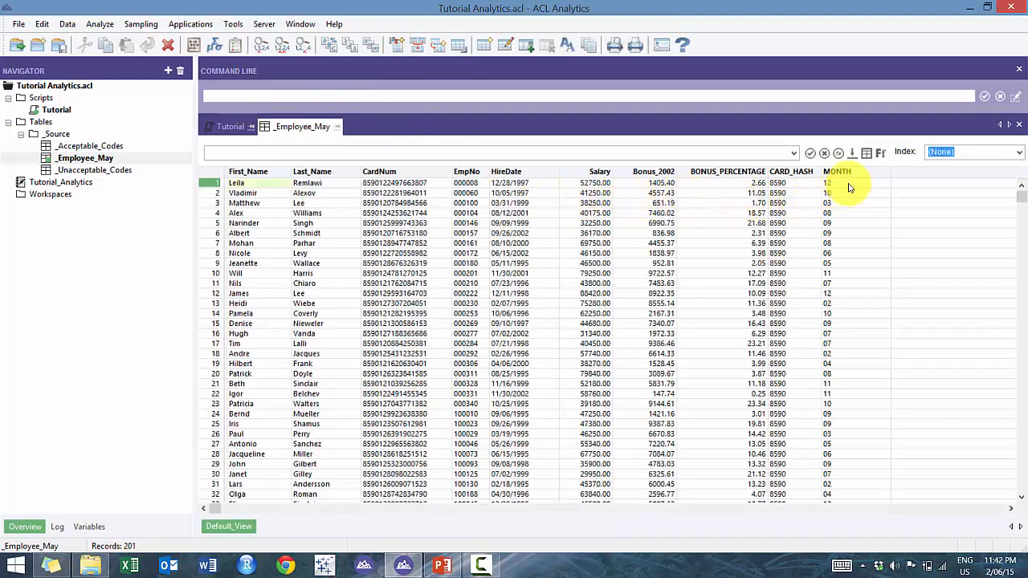
click(838, 171)
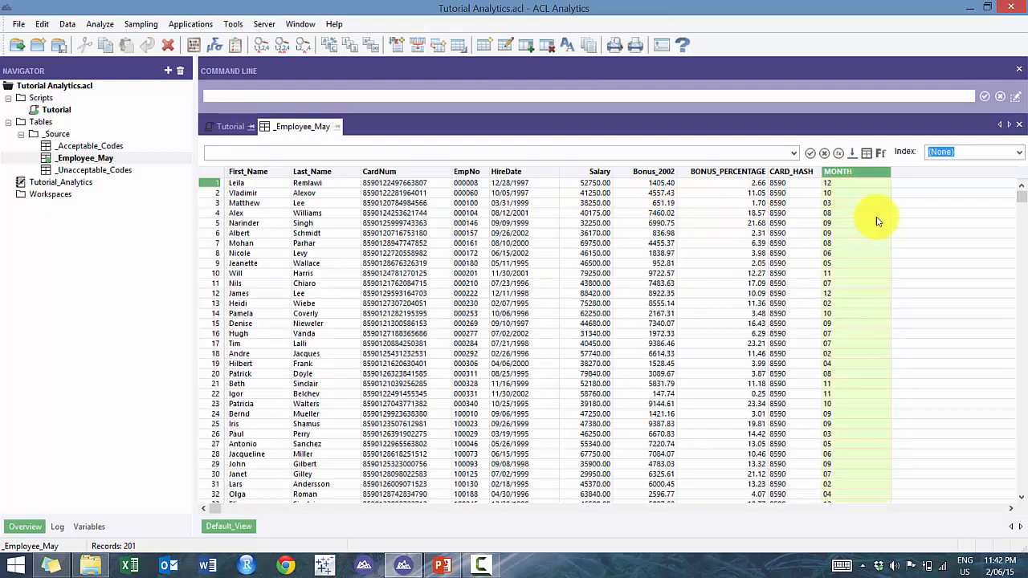
mouse_move(577, 171)
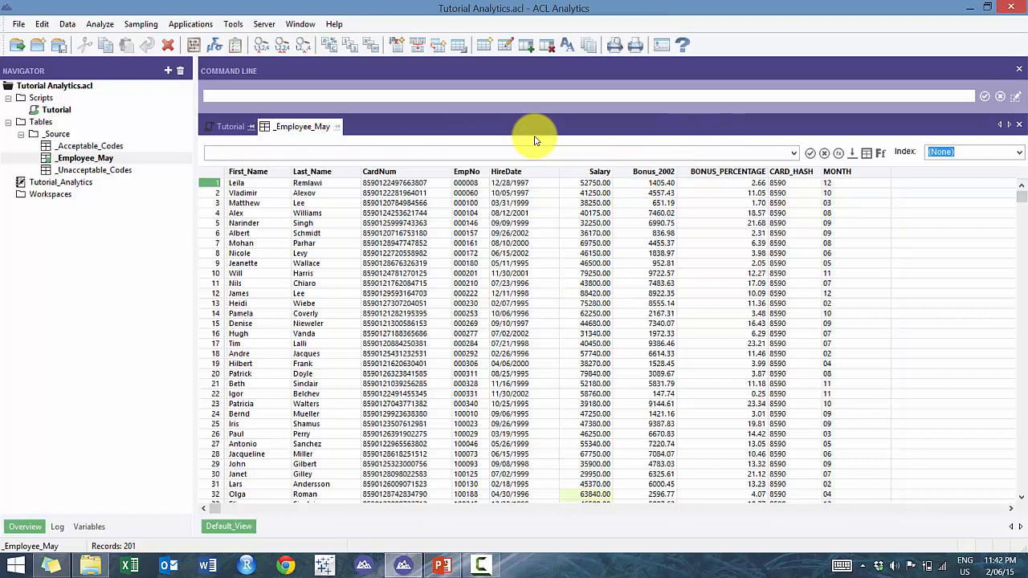
click(653, 171)
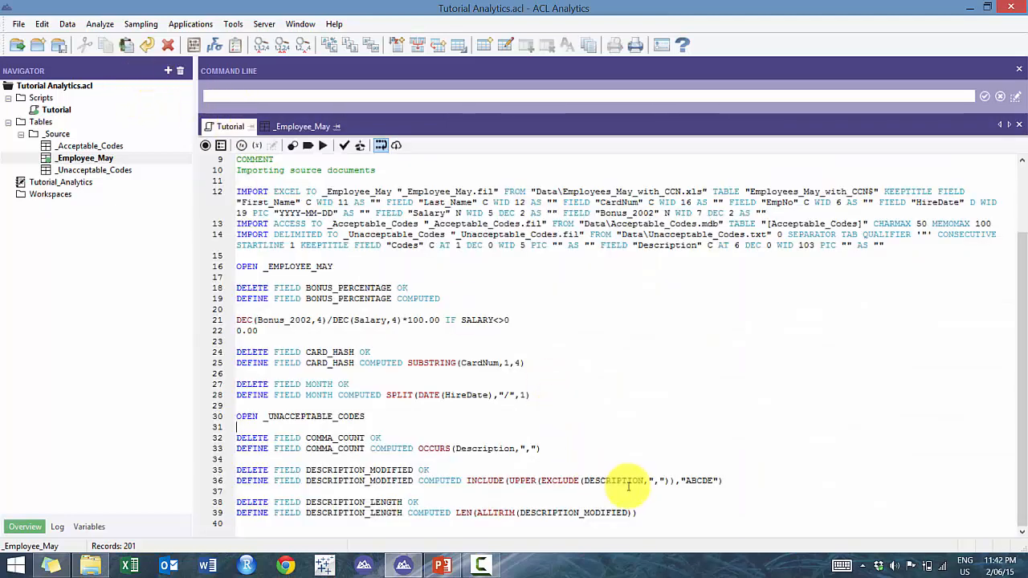
Add OPEN _EMPLOYEE_MAY and CLASSIFY ON MONTH SUBTOTAL SALARY BONUS_2002 TO EMPLOYEE_CLASS
scroll(down, 3)
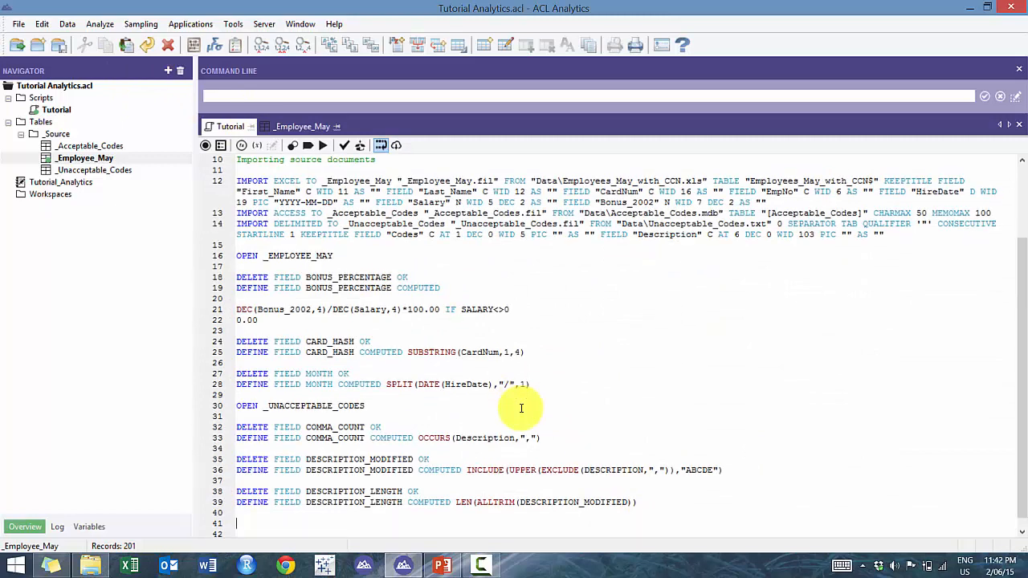
text(C)
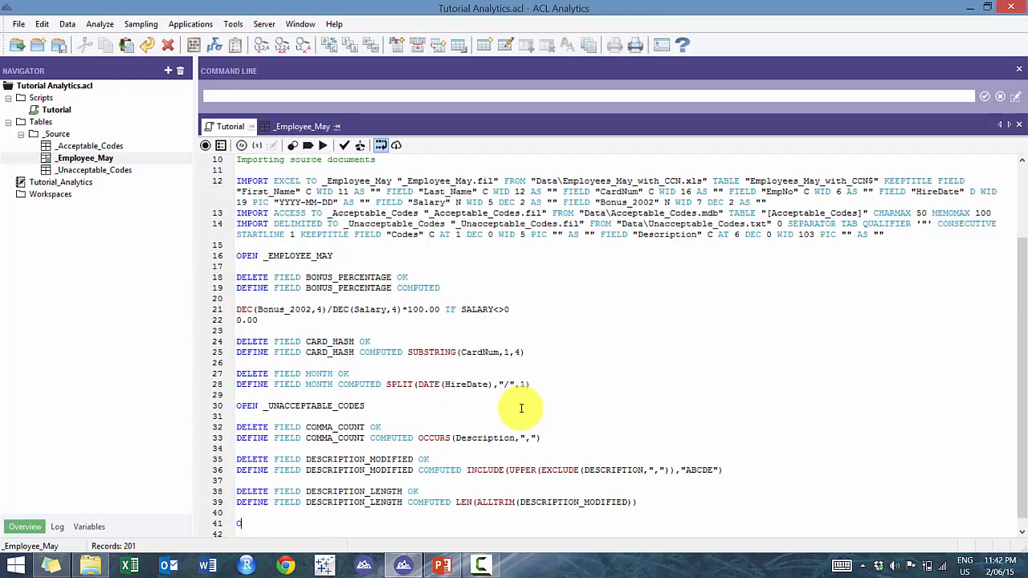
text(PEN _EMPLOYEE_MAY)
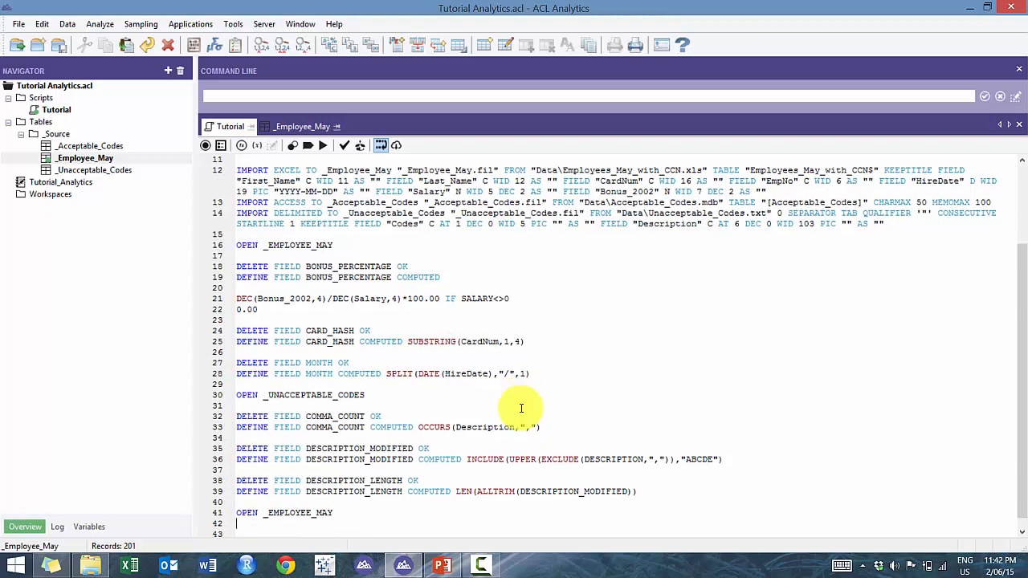
text(CLASSIFY ON)
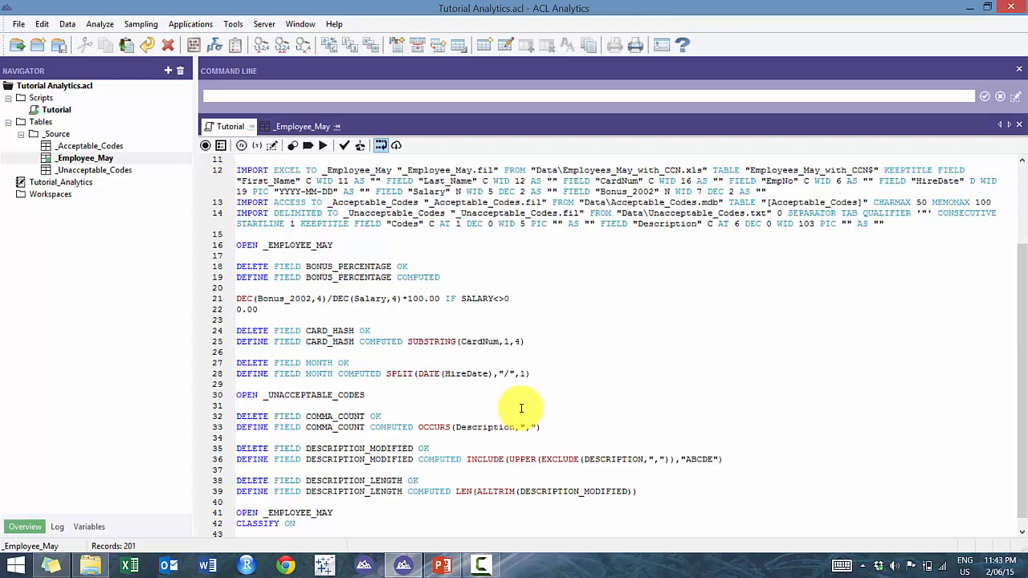
text(MONTH)
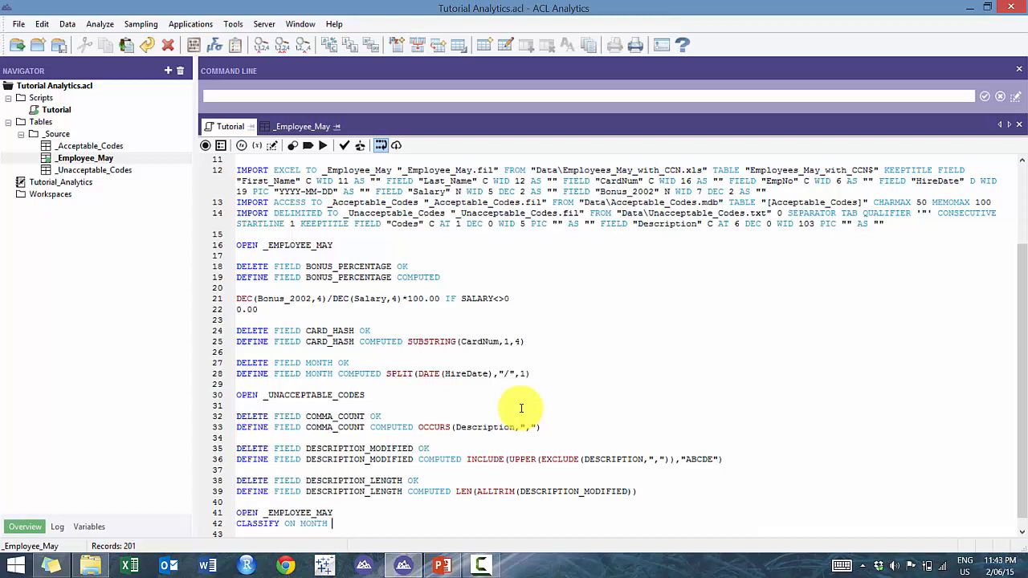
text(SUBTOTAL)
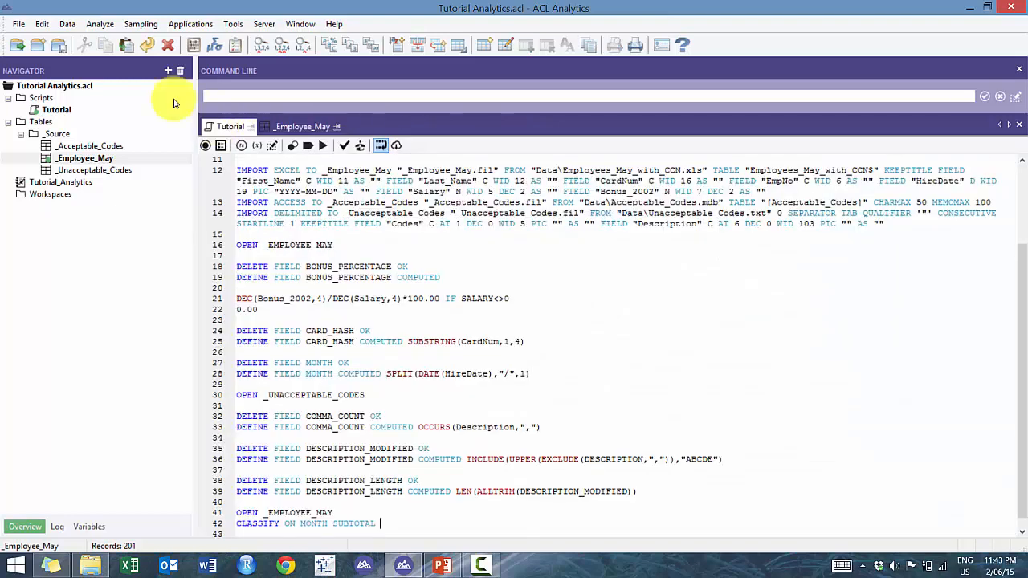
text(SALARY)
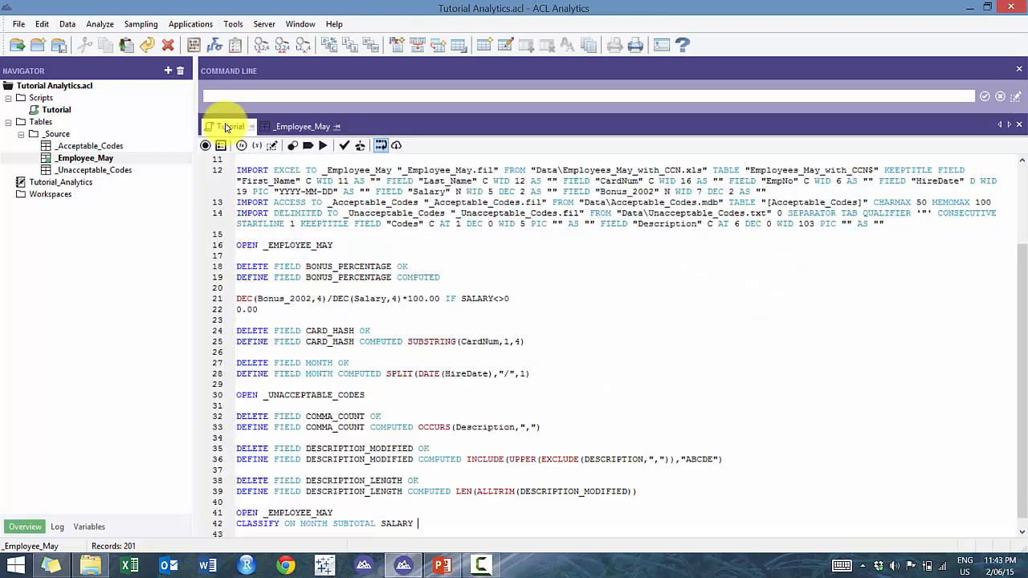
text(BONUS_2002 TO)
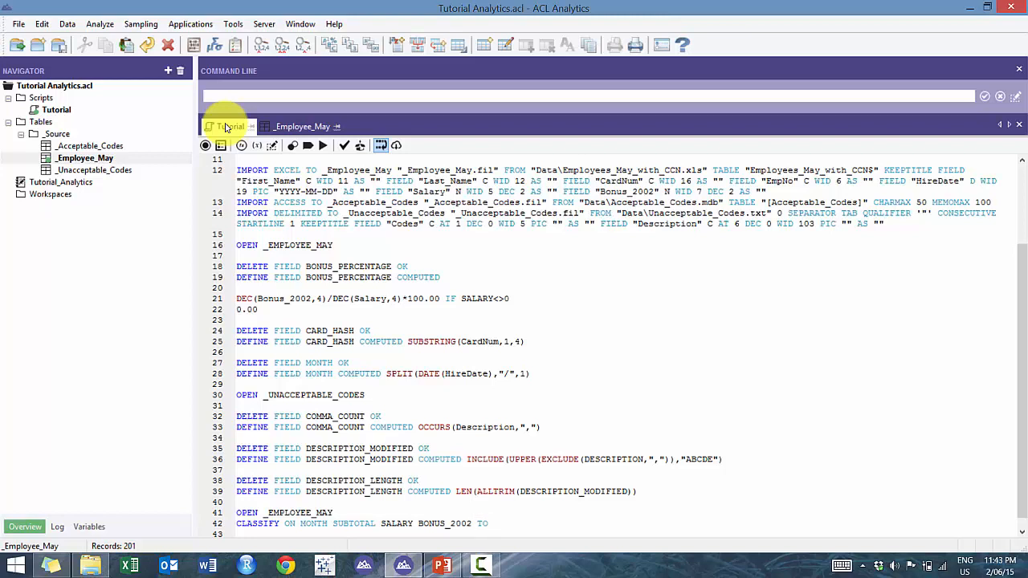
text(EMP)
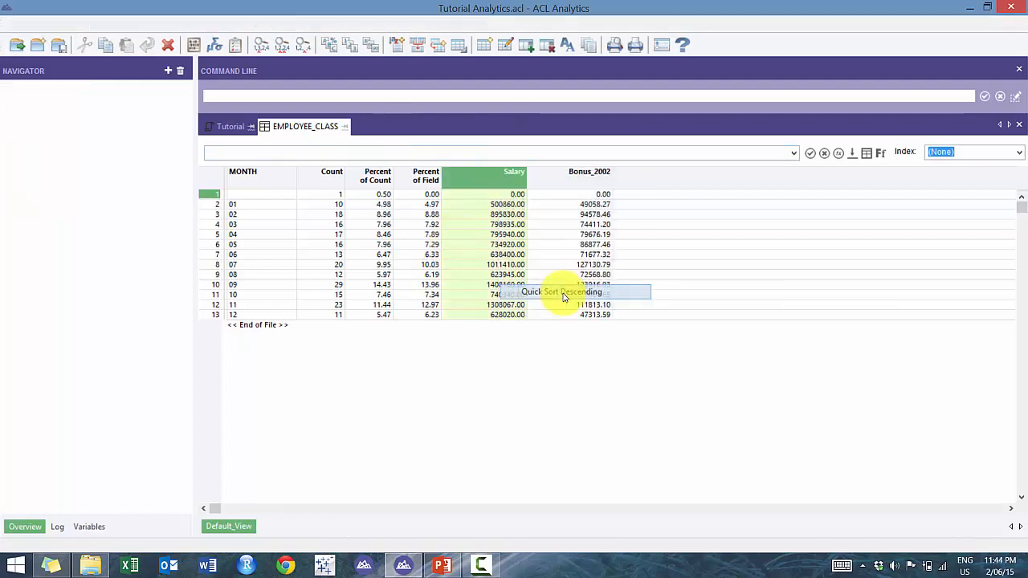
Sort EMPLOYEE_CLASS by Salary descending, then by Bonus_2002 descending
click(563, 292)
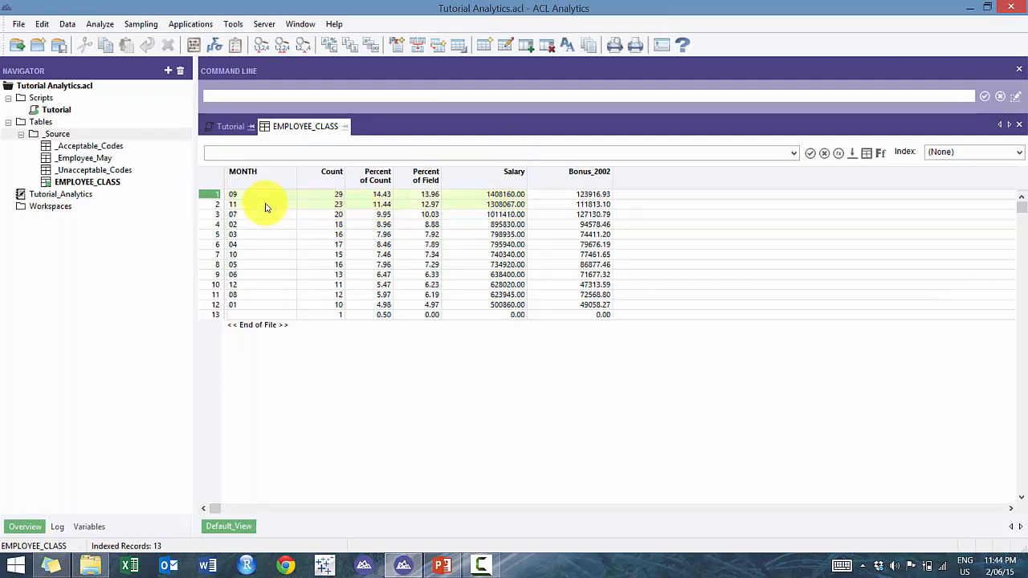
mouse_move(262, 201)
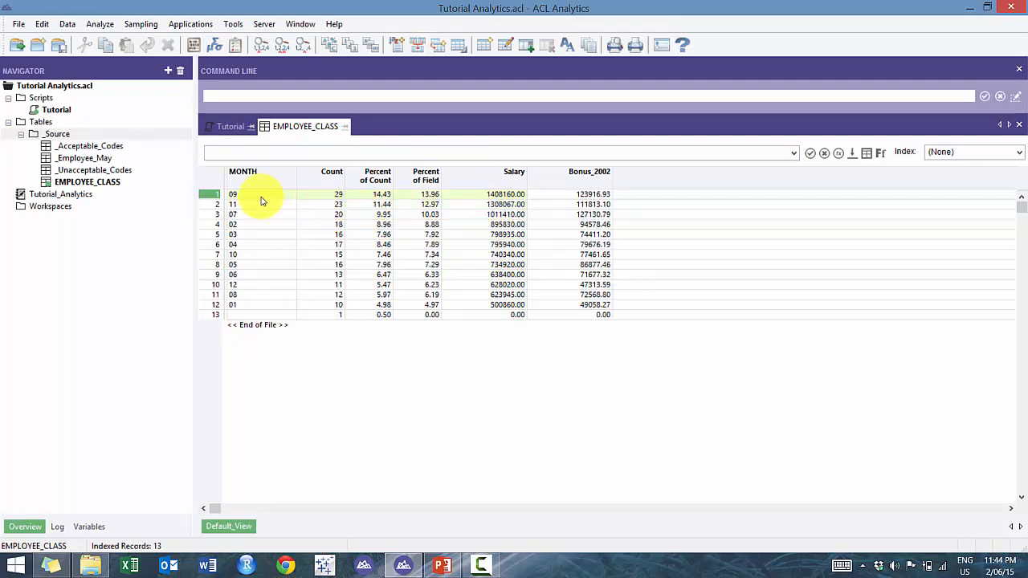
mouse_move(513, 195)
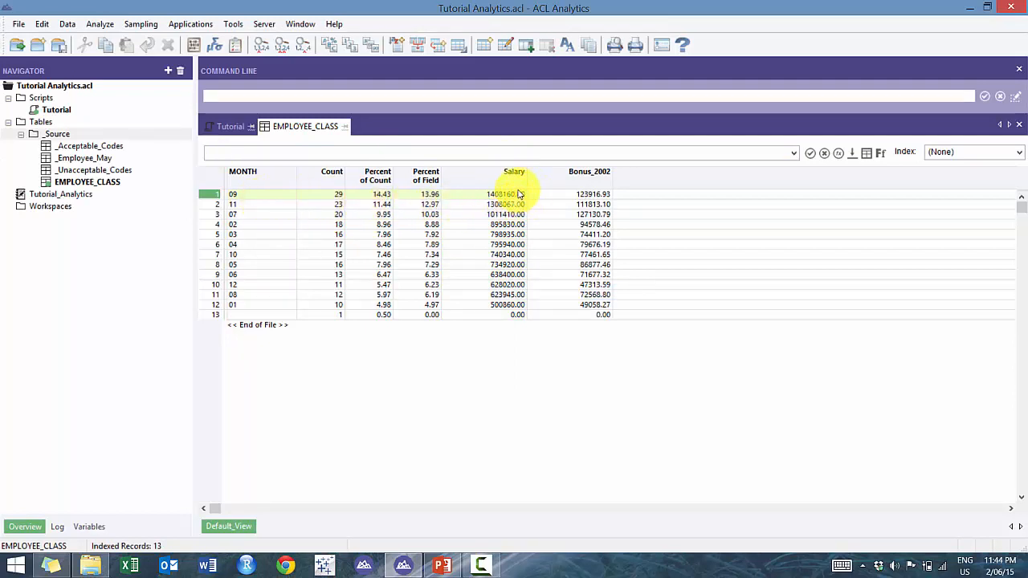
click(589, 171)
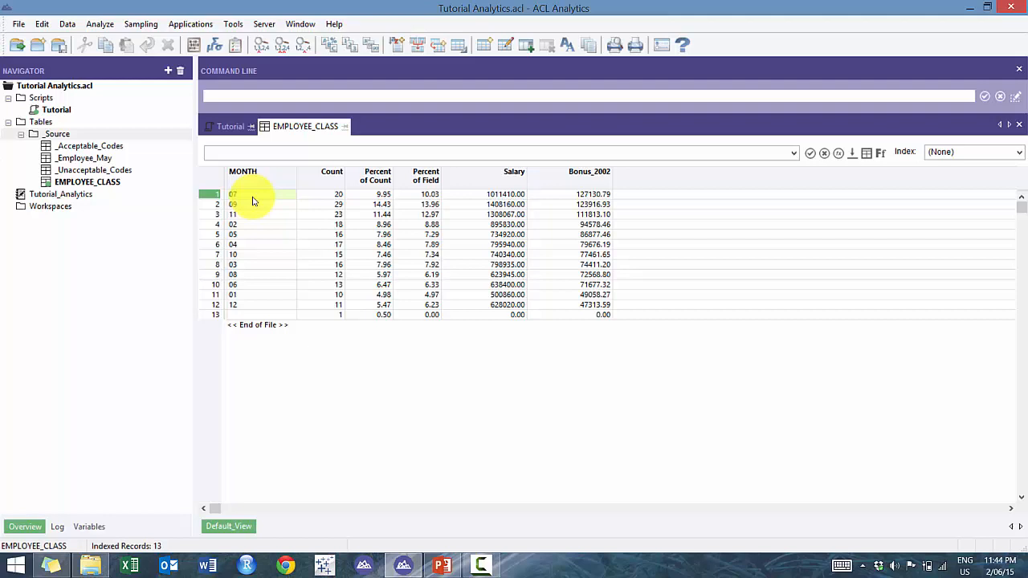
mouse_move(260, 182)
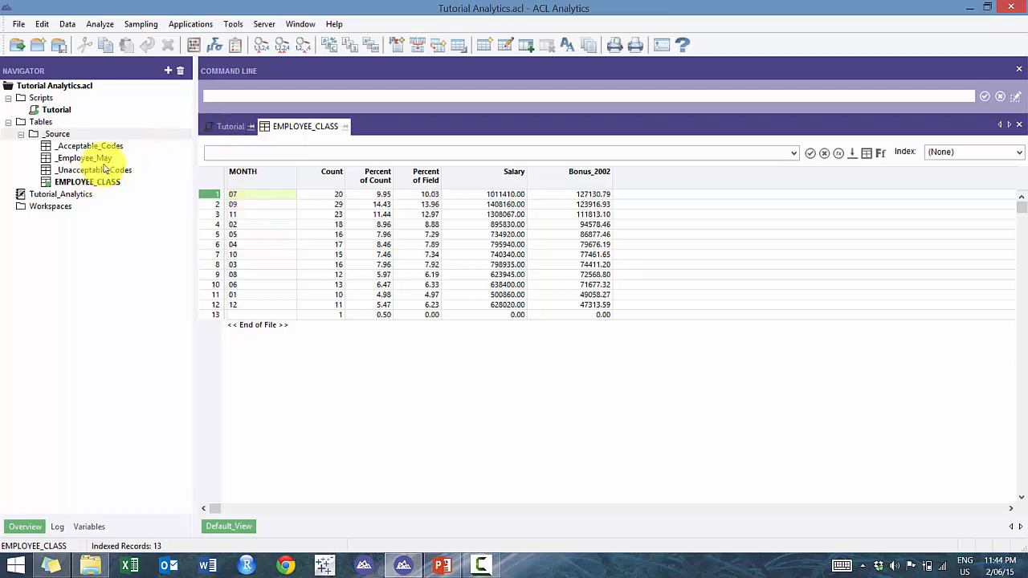
Open the _Employee_May table and place the cursor after the MONTH field definition
double_click(85, 157)
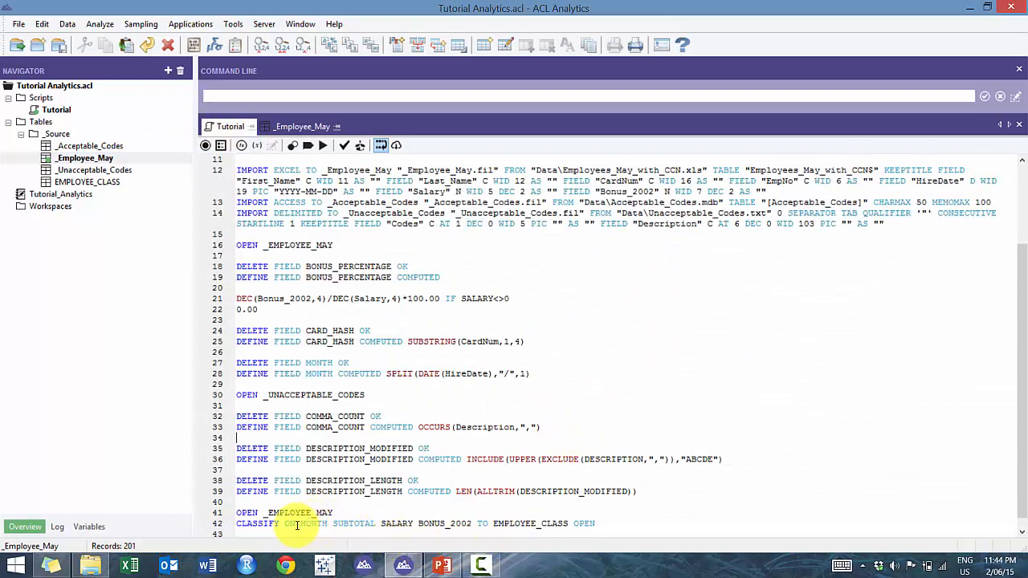
double_click(312, 523)
text(D)
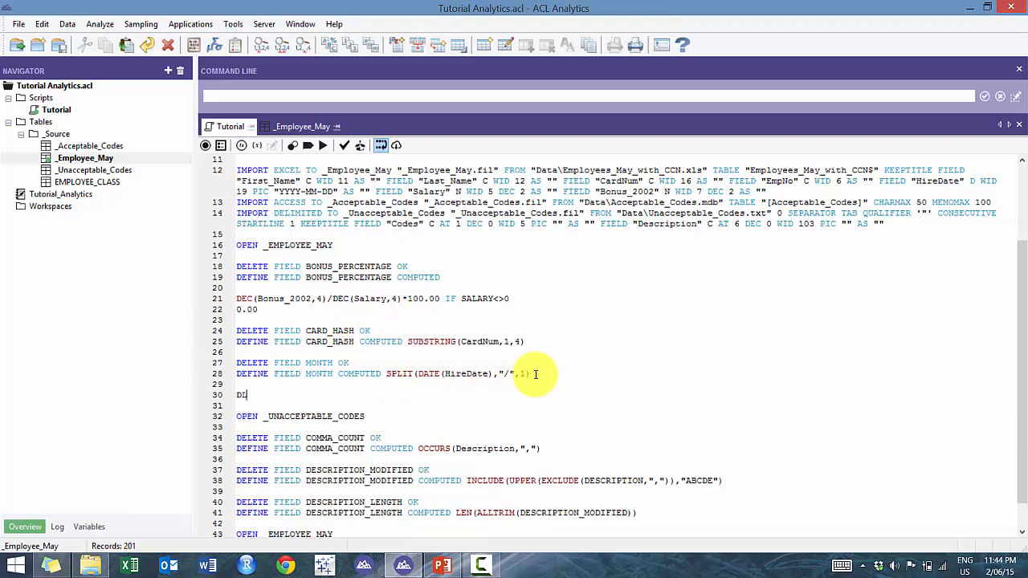
Add DELETE FIELD BONUS_RANGE OK and DEFINE FIELD BONUS_RANGE COMPUTED lines
text(ELETE FIELD)
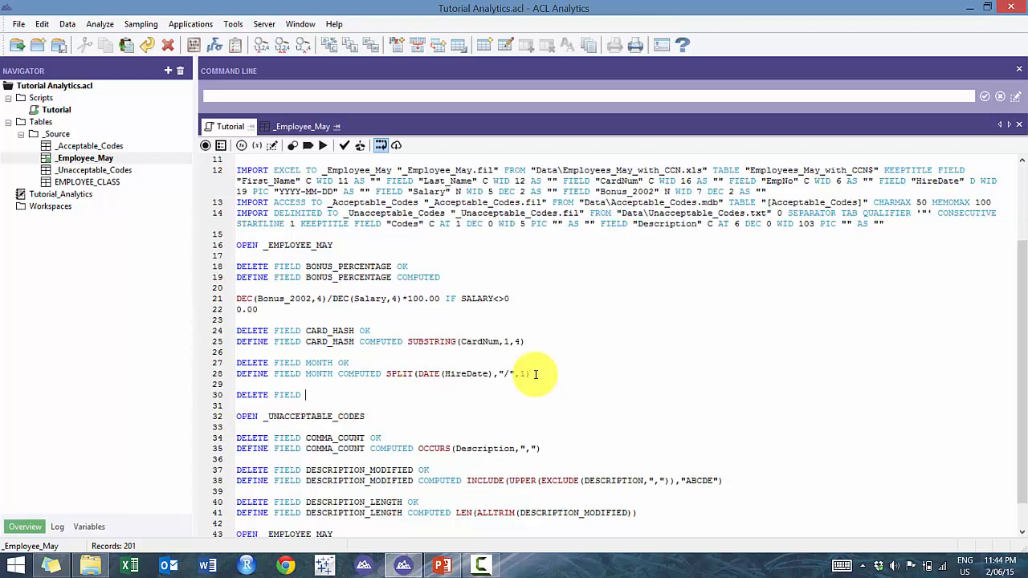
text(BONUS_P)
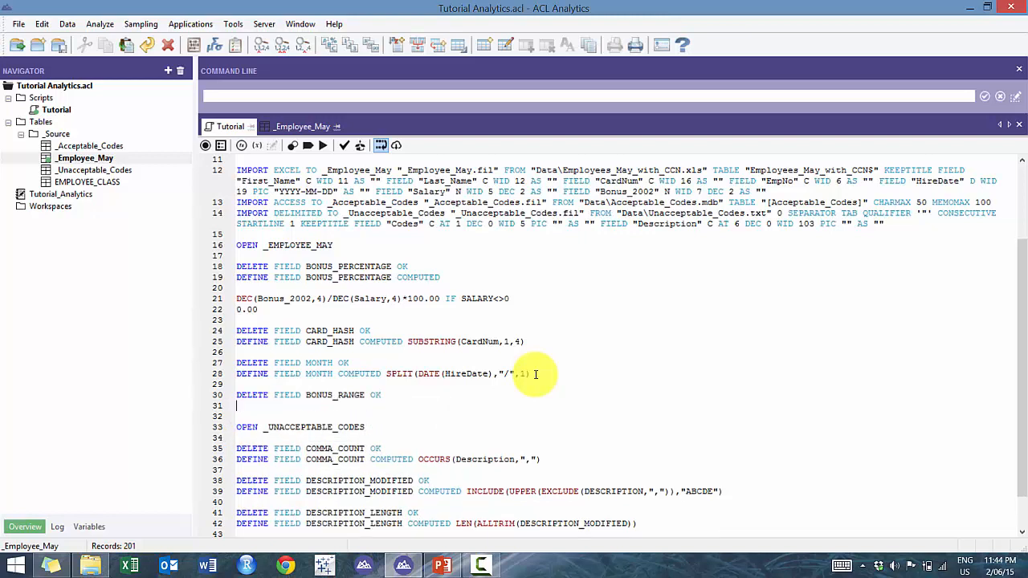
text(DEFINE)
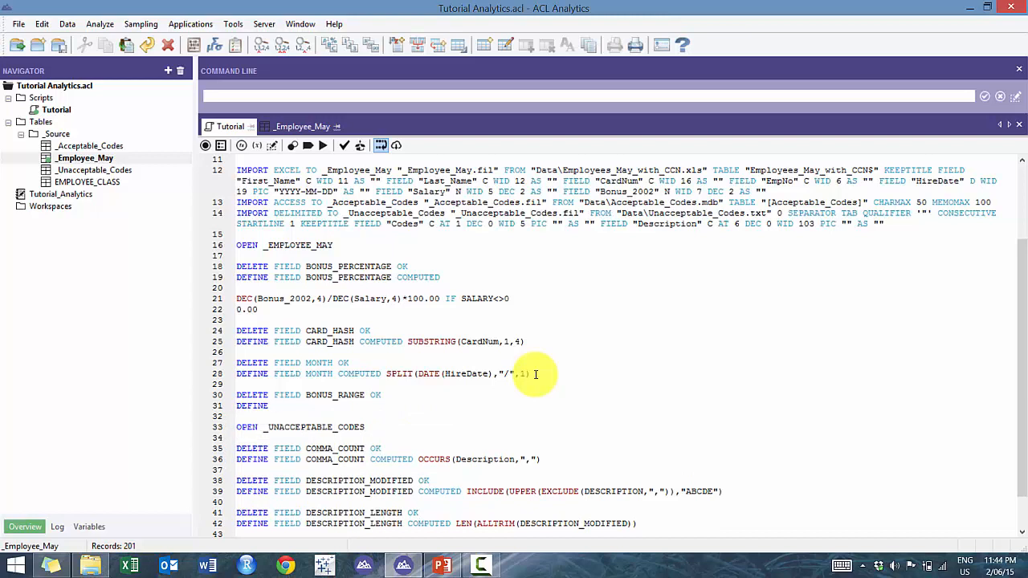
text(COMPUTED)
text("Yes,)
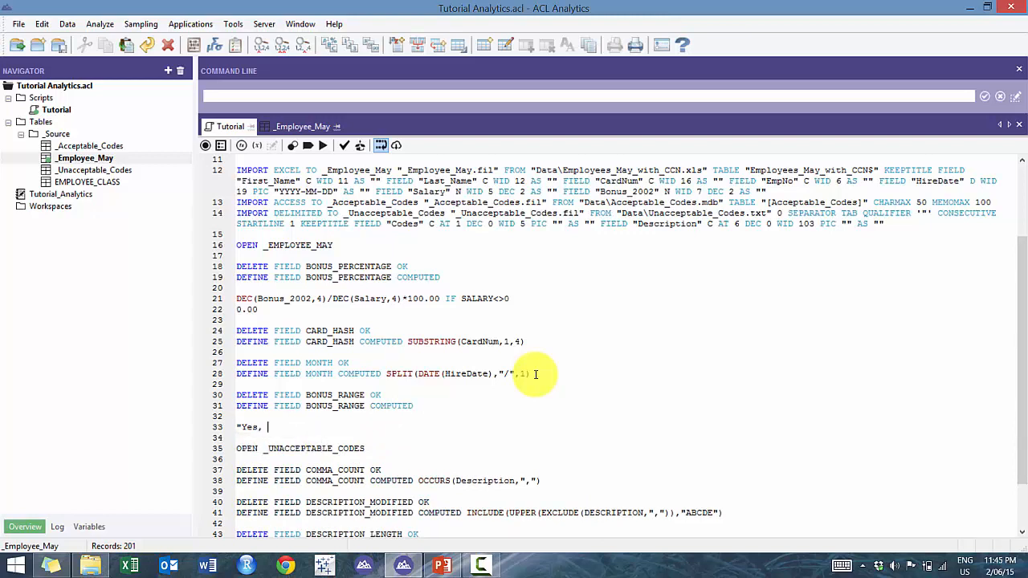
Add labels 'Greater than 10%' IF BONUS_PERCENTAGE>10, otherwise 'Less than or equal to 10%'
text(great)
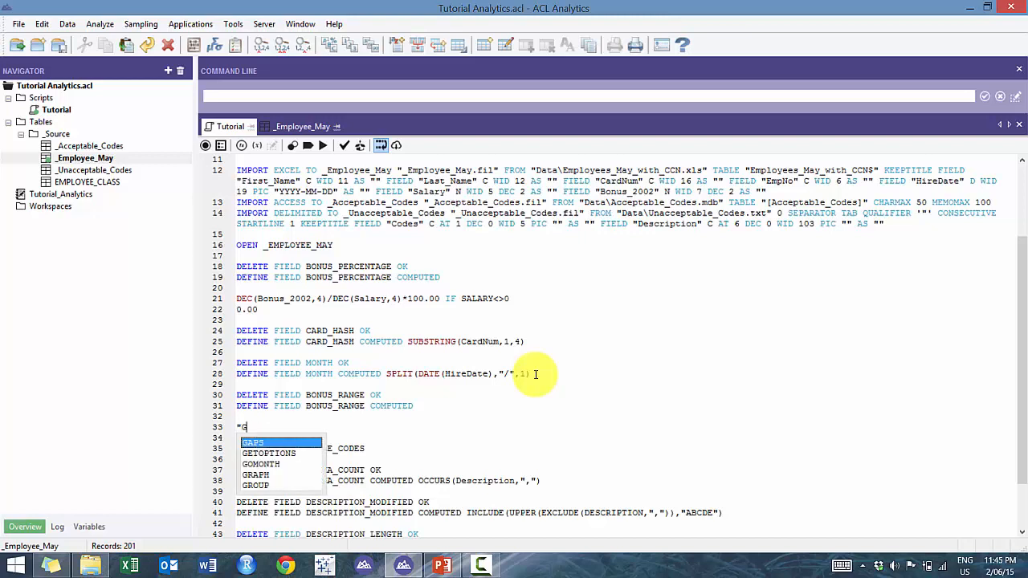
text(Greater than 10%)
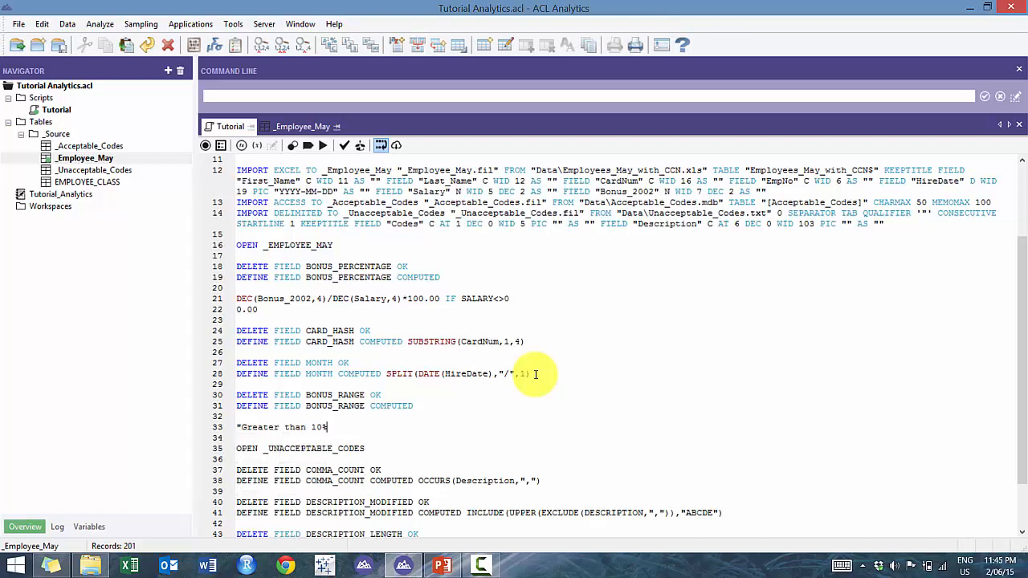
text(IF)
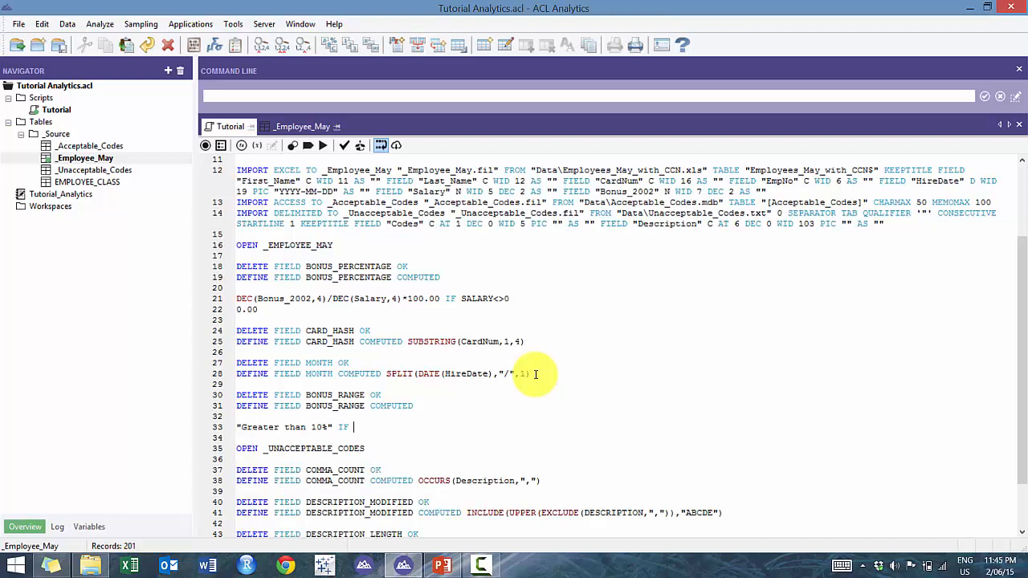
text(bon)
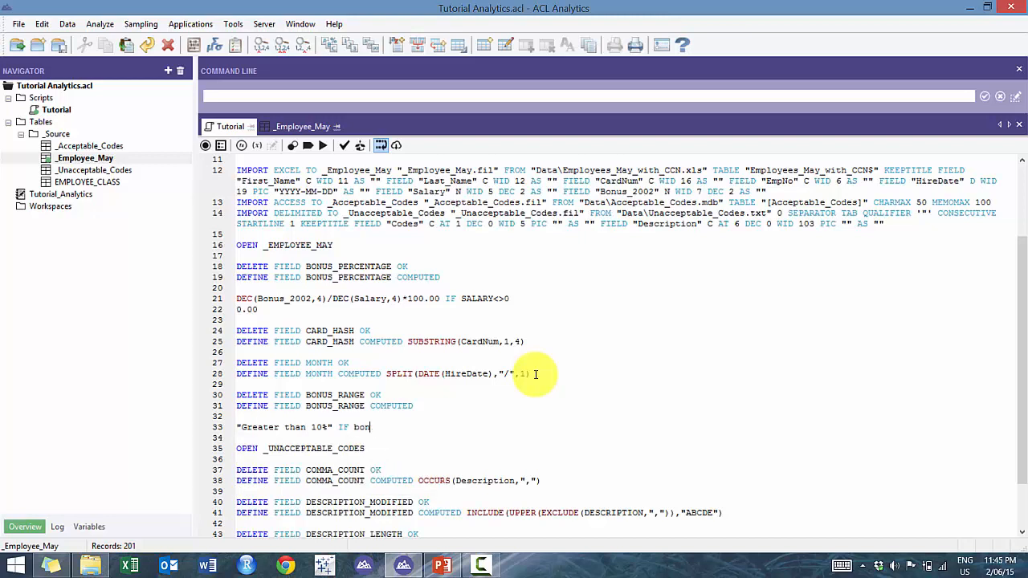
text(BONUS_)
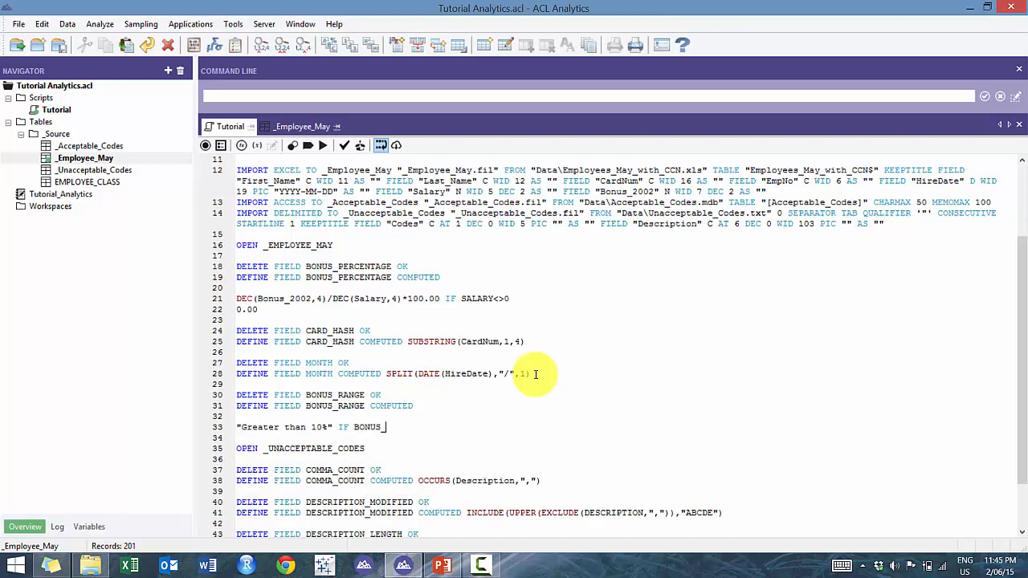
text(PERCENTAGE>)
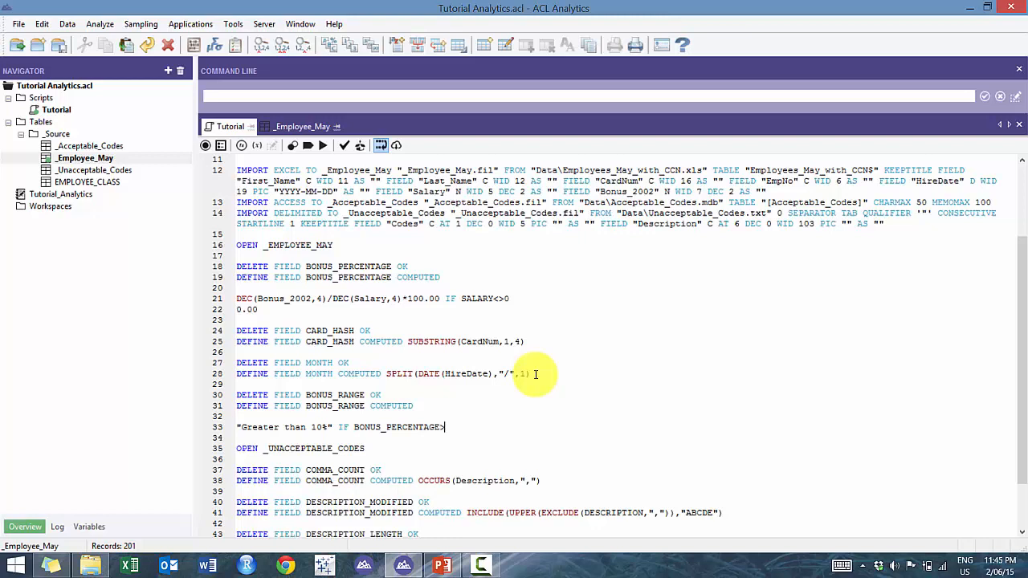
text(10)
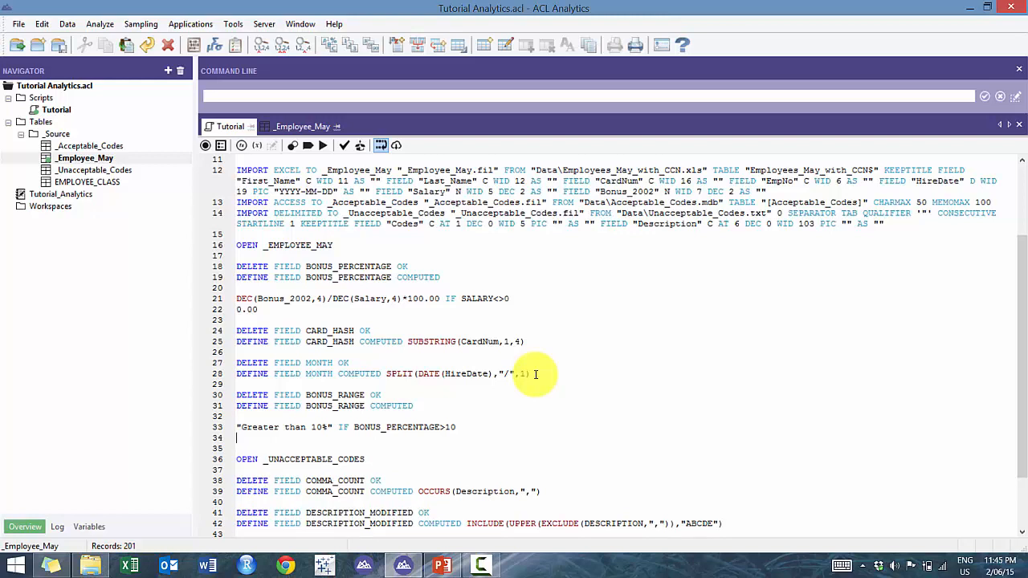
text(4)
text("Less)
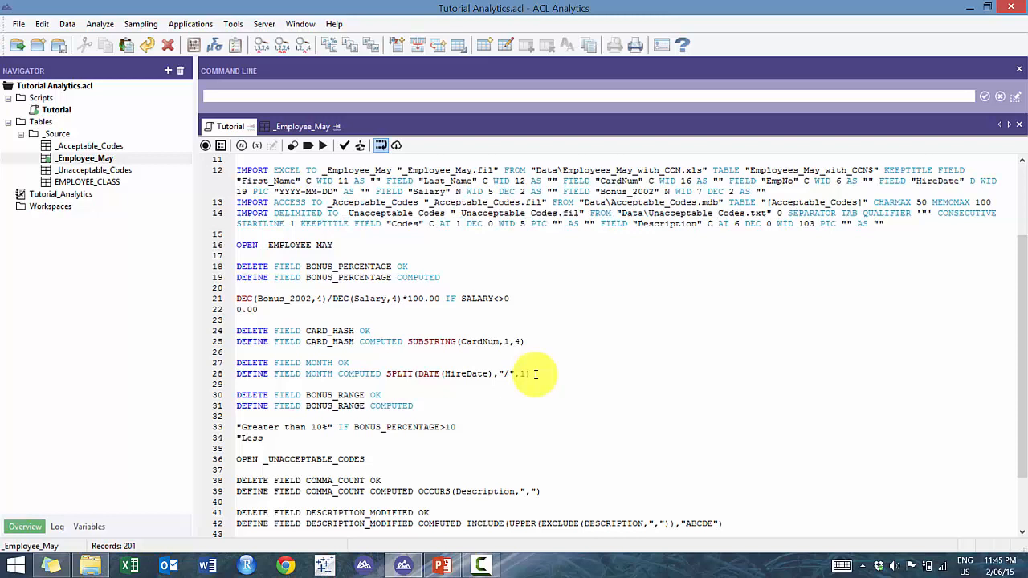
text(than or eq)
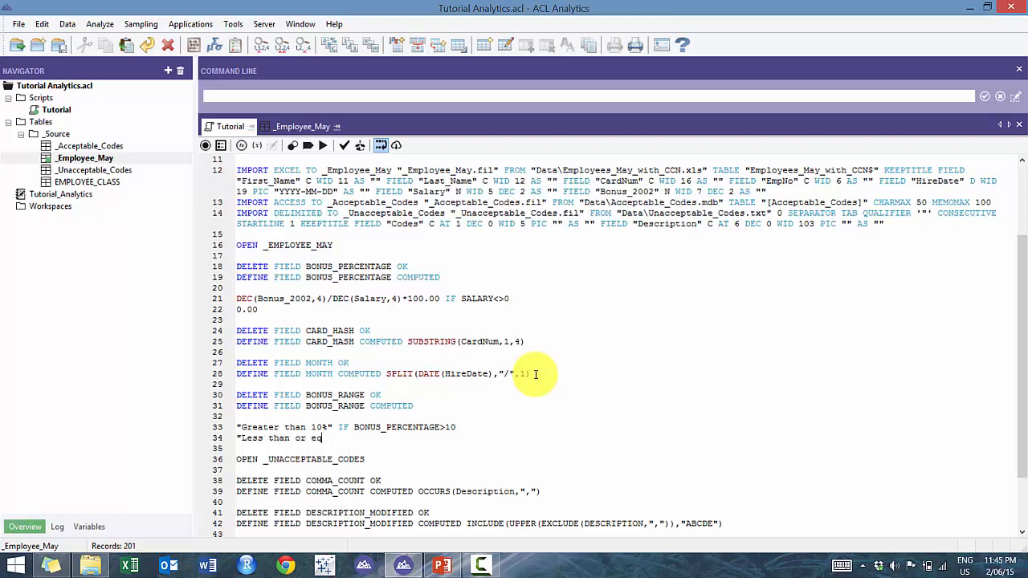
text(ual to 10%")
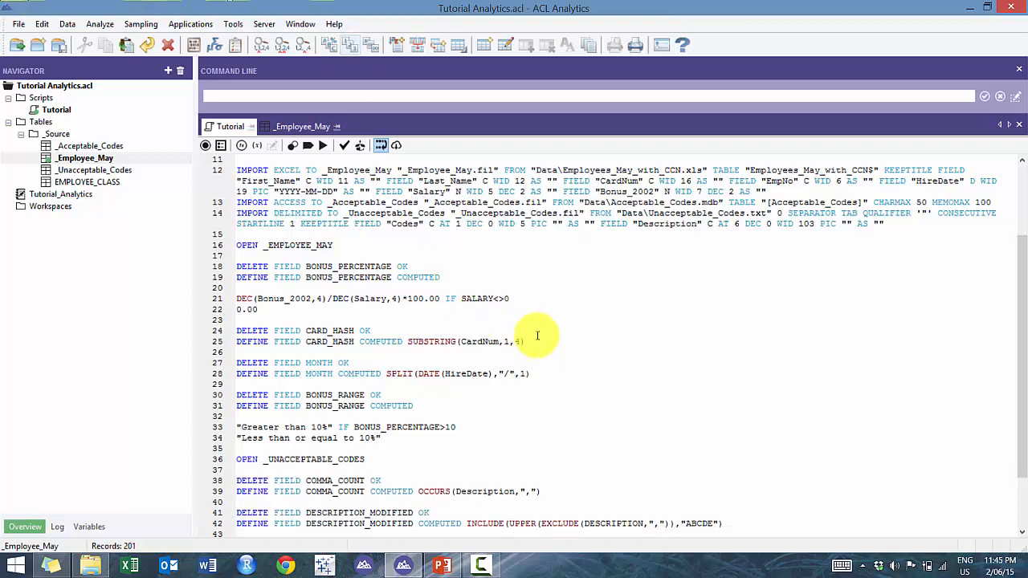
Write SUMMARIZE ON MONTH BONUS_RANGE SUBTOTAL SALARY BONUS_2002 TO EMPLOYEE_SUMM PRESORT OPEN
scroll(down, 3)
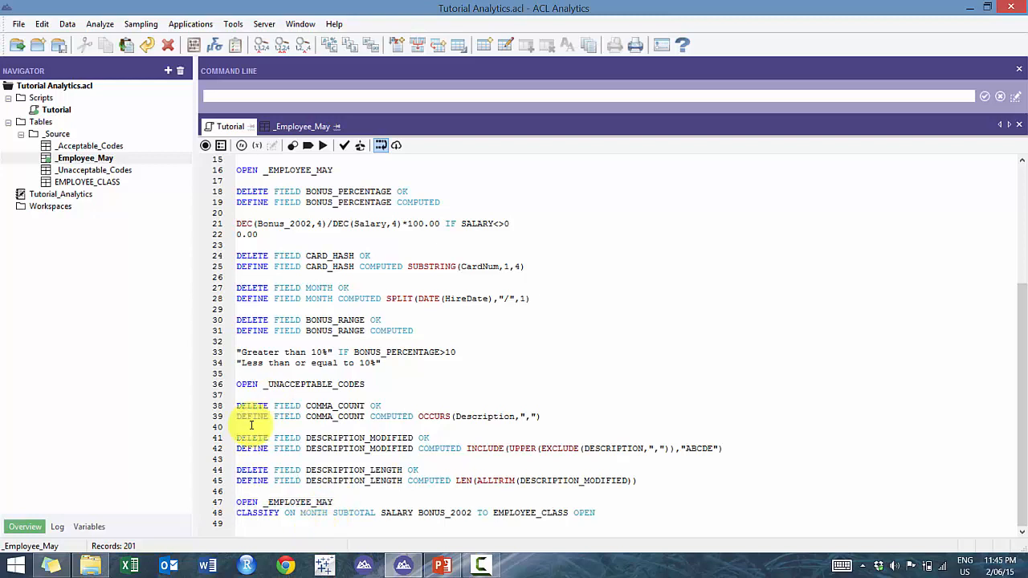
text(sum)
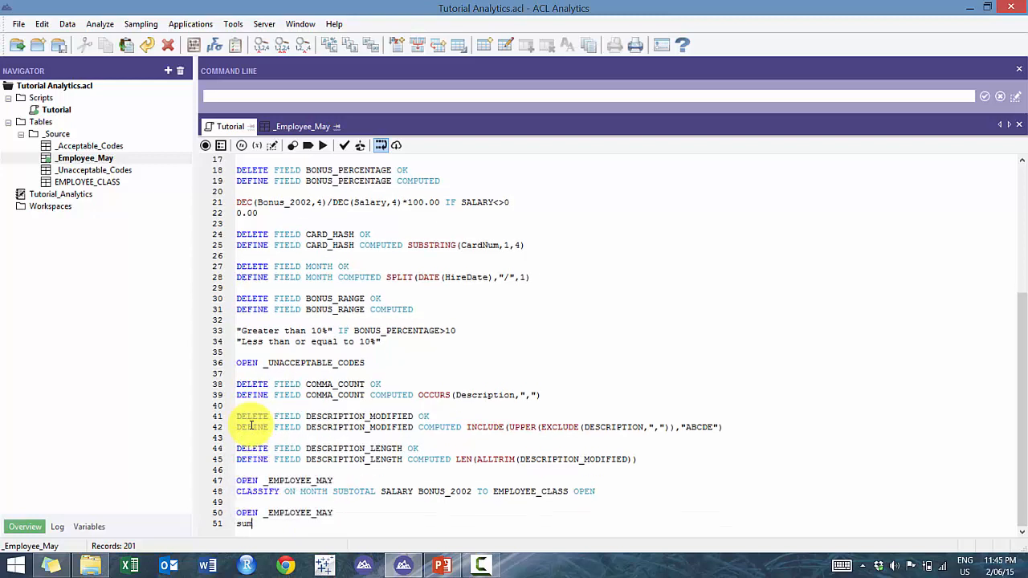
text(SUMMARIZE)
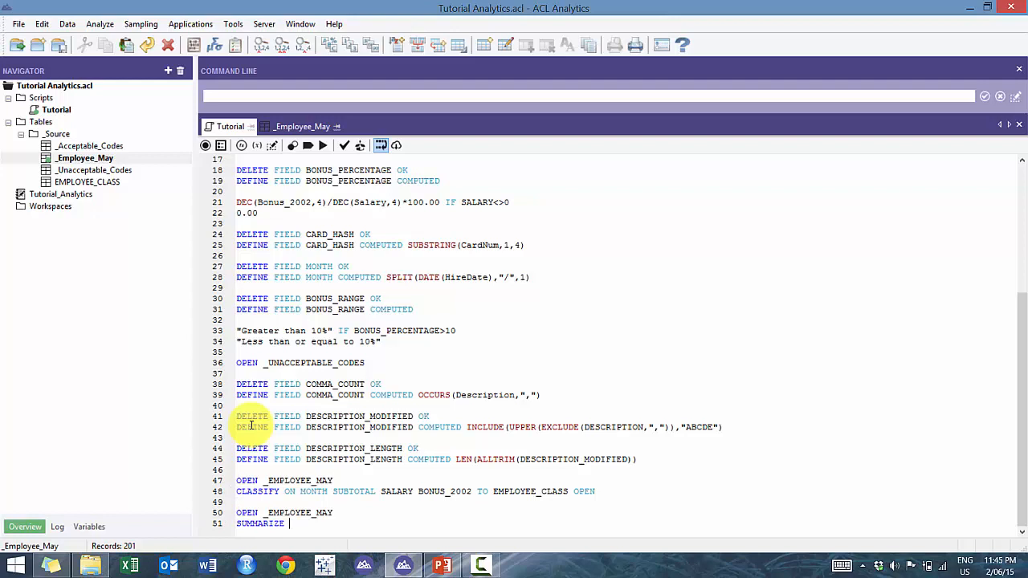
text(ON MONTH)
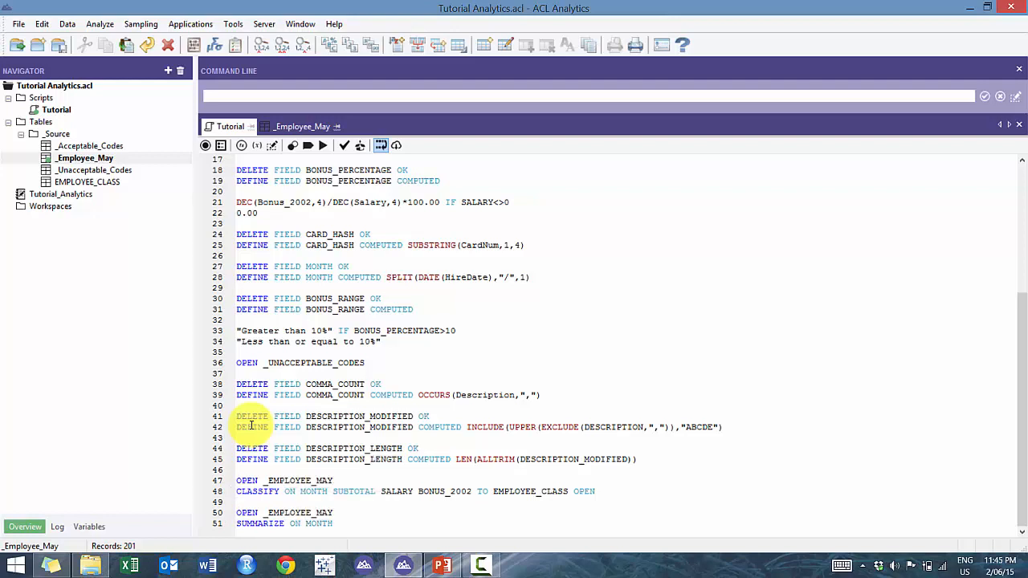
text(BONUS)
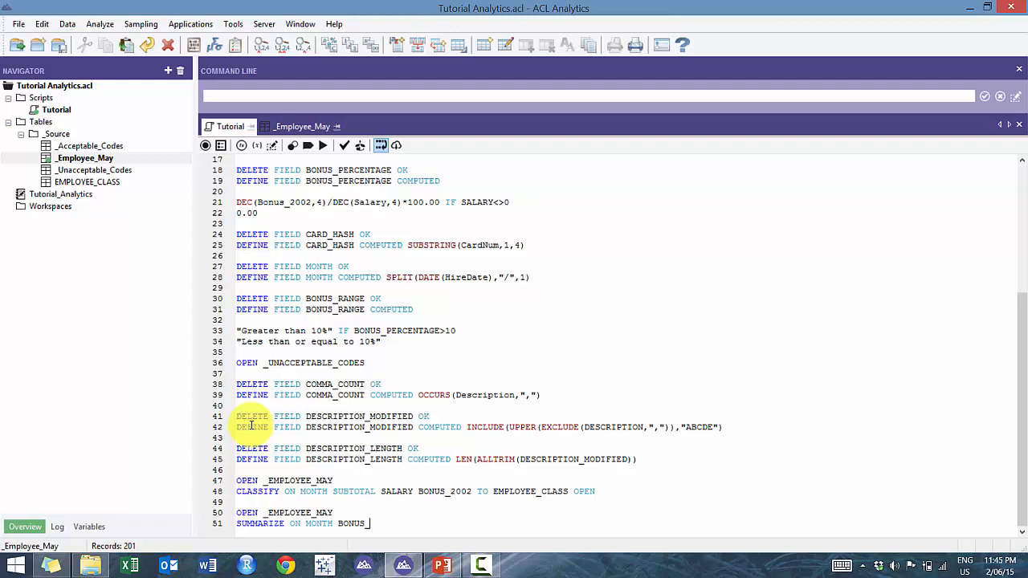
text(_RANGE SUBTOTAL)
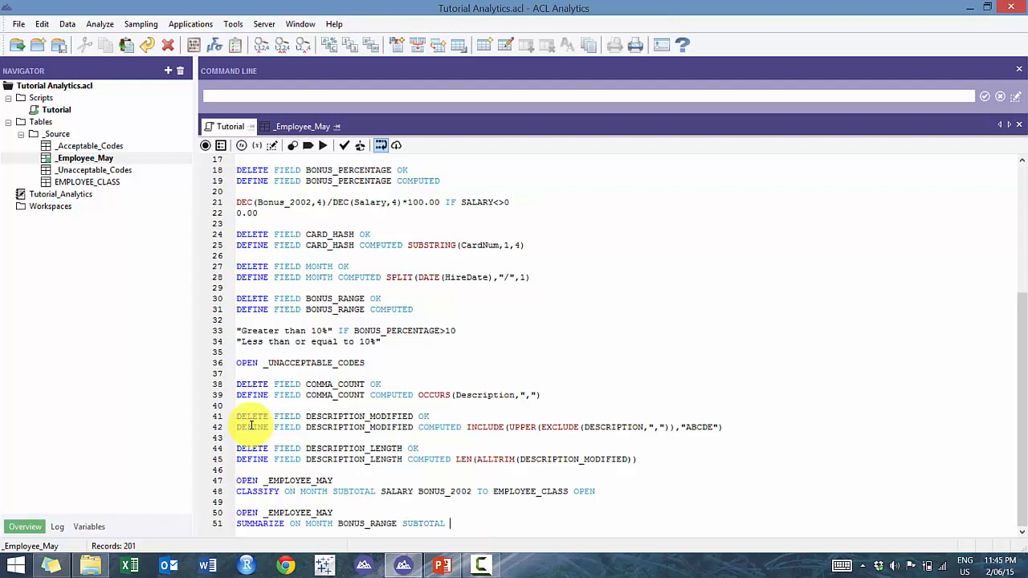
text(SALARY)
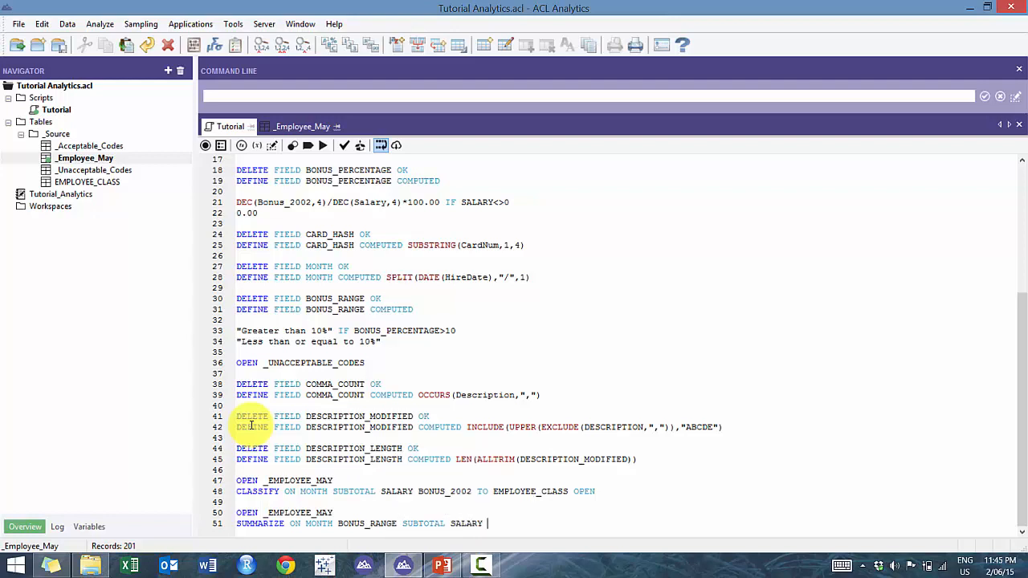
text(BONUS_2002 TO)
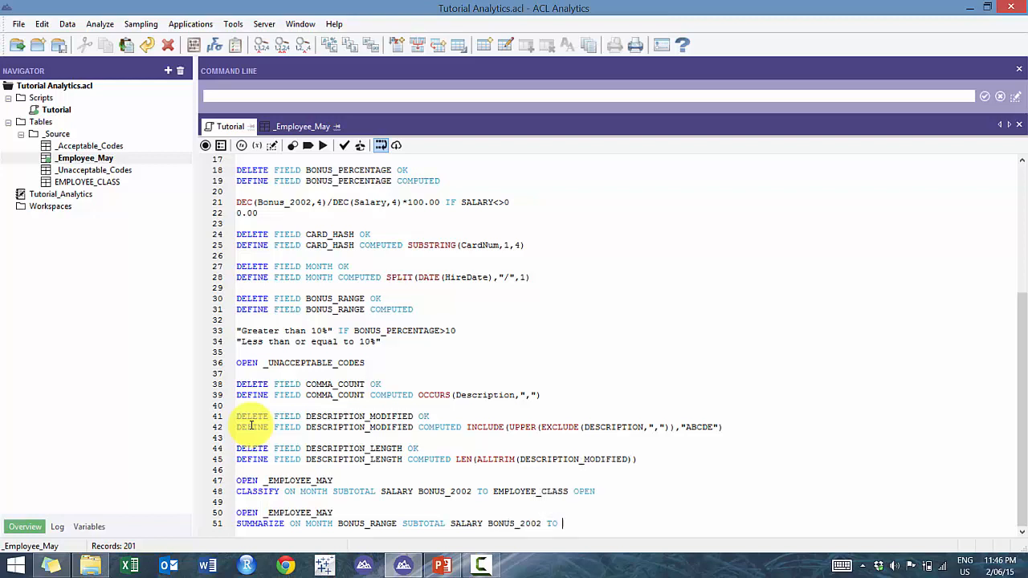
text(EMPLOYEE_)
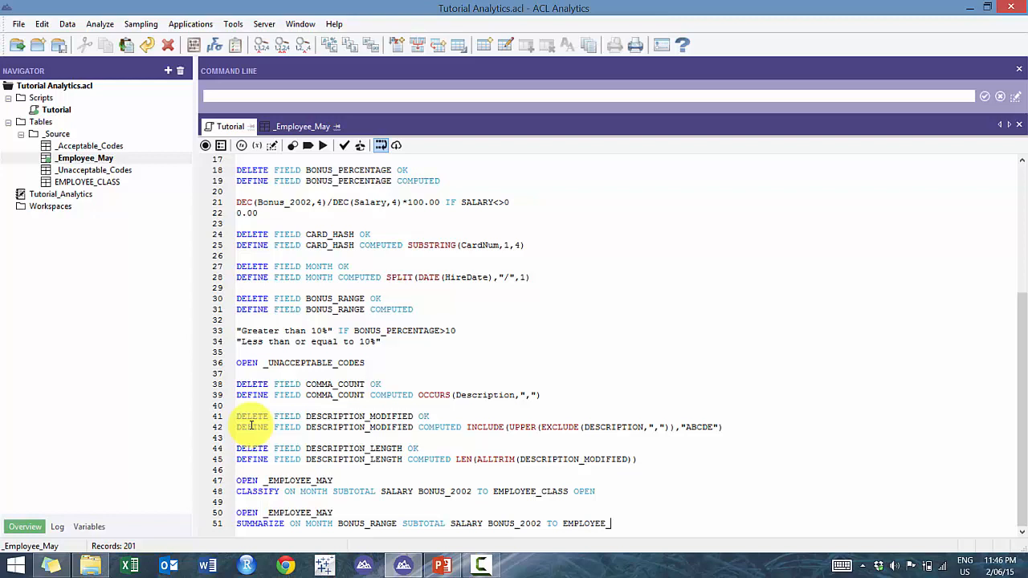
text(SUMM)
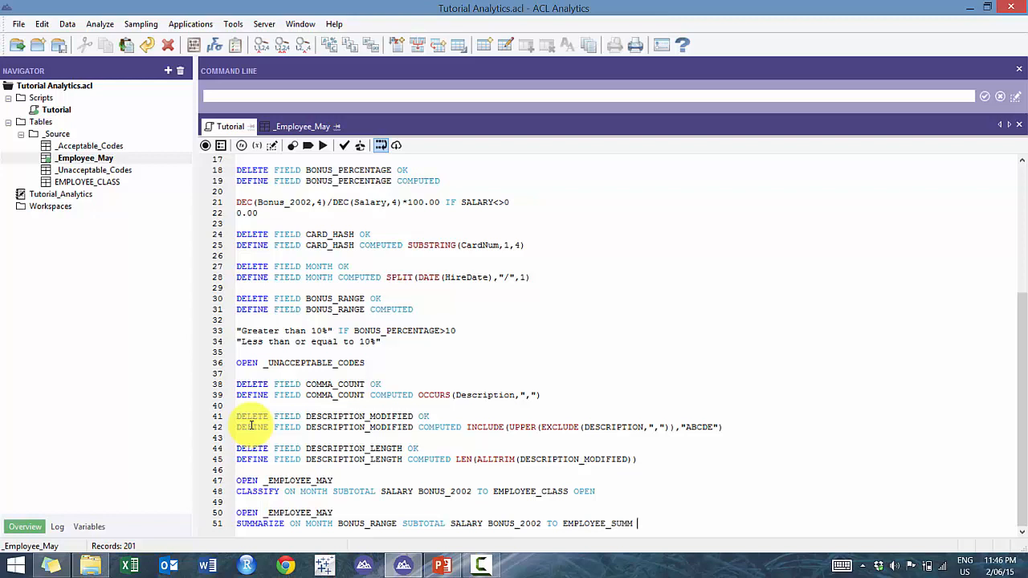
text(PRESORT)
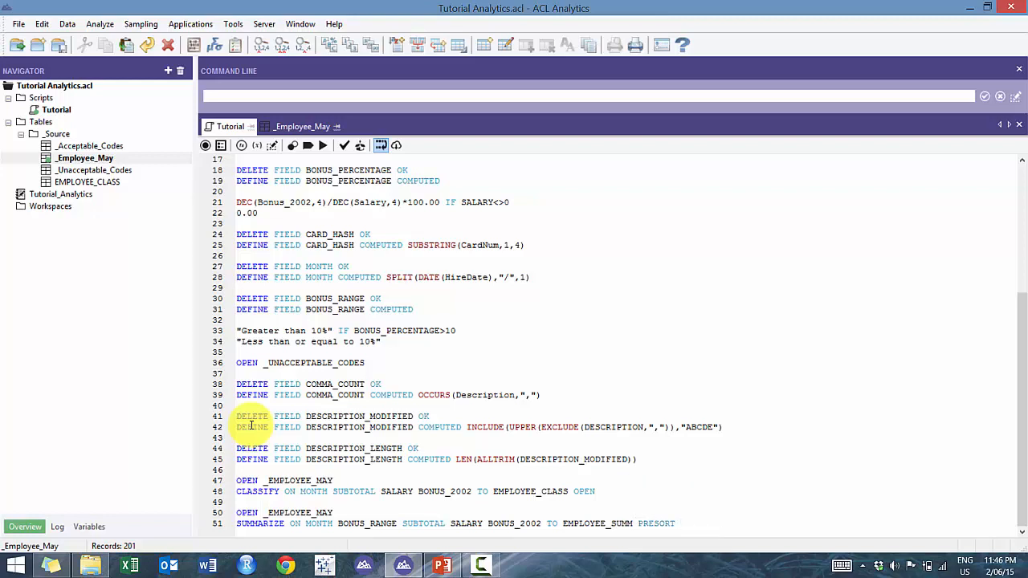
click(678, 523)
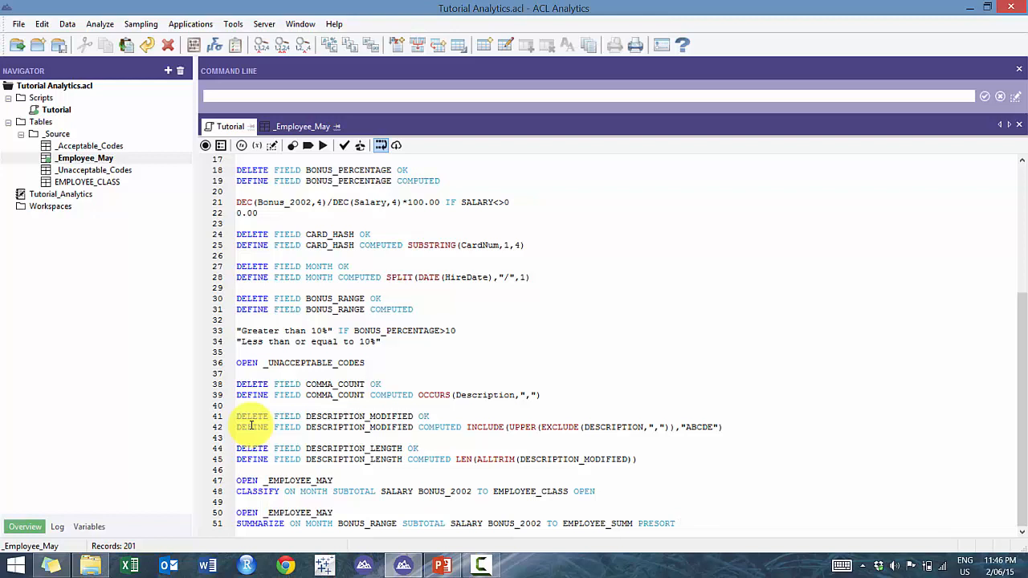
click(680, 524)
text( OPEN)
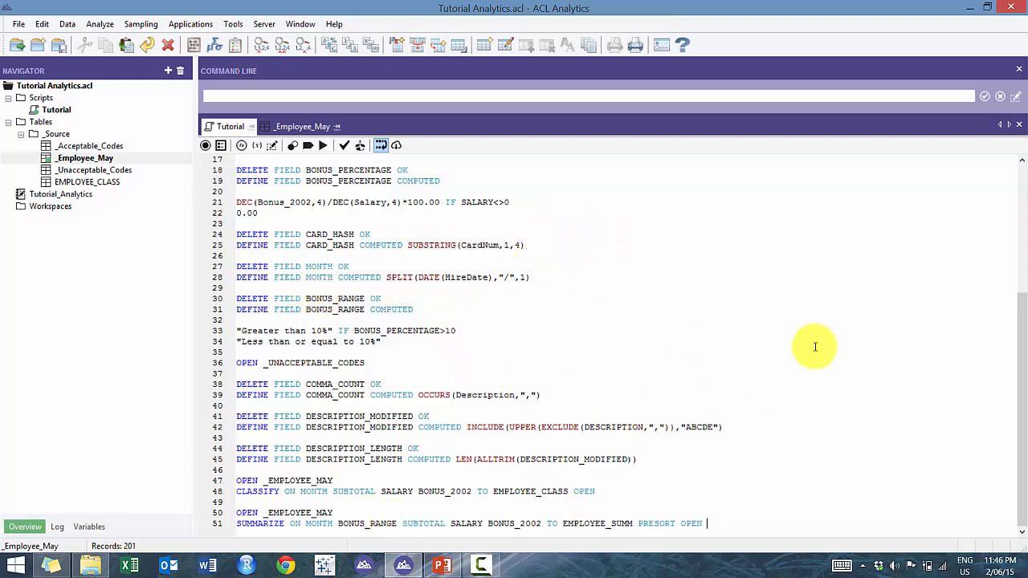
Run the script, sort EMPLOYEE_SUMM by Salary descending, and reopen EMPLOYEE_CLASS
click(322, 145)
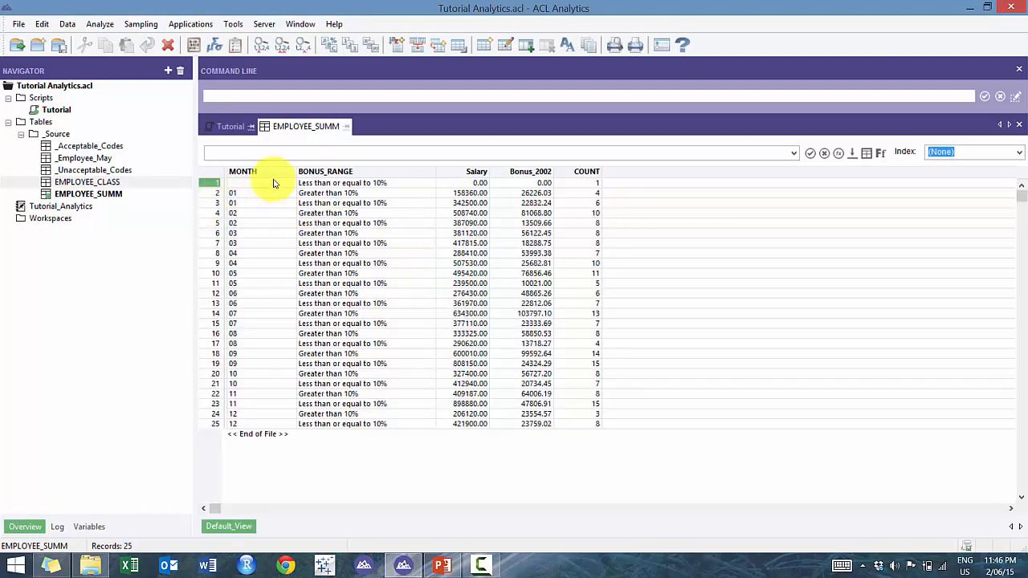
click(325, 171)
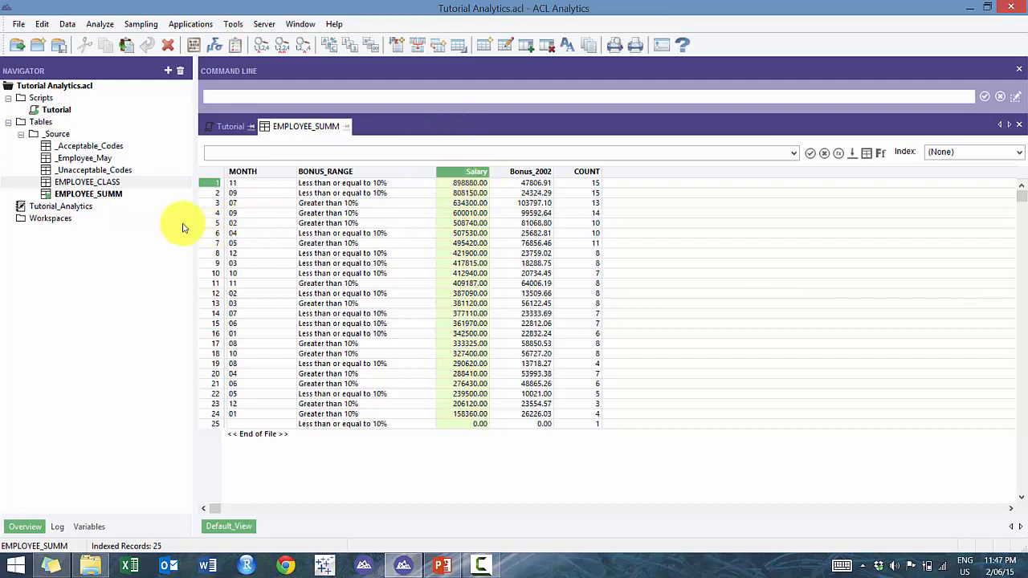
mouse_move(504, 167)
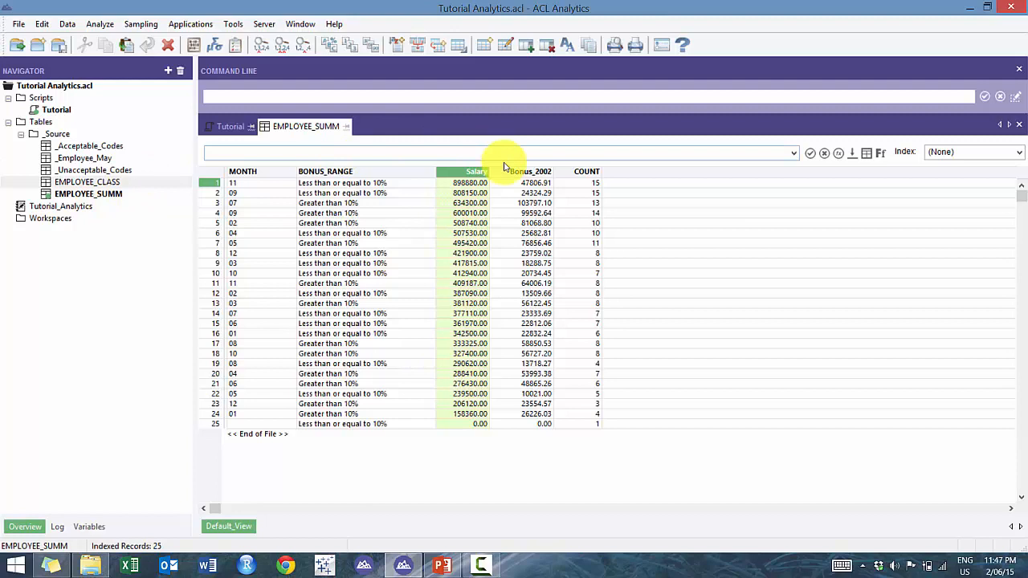
mouse_move(557, 222)
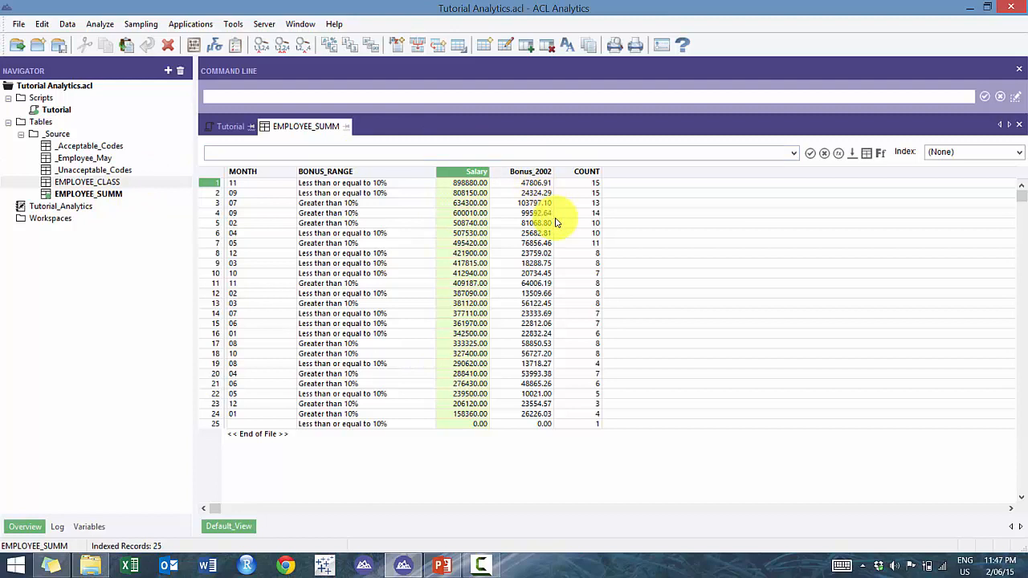
click(87, 181)
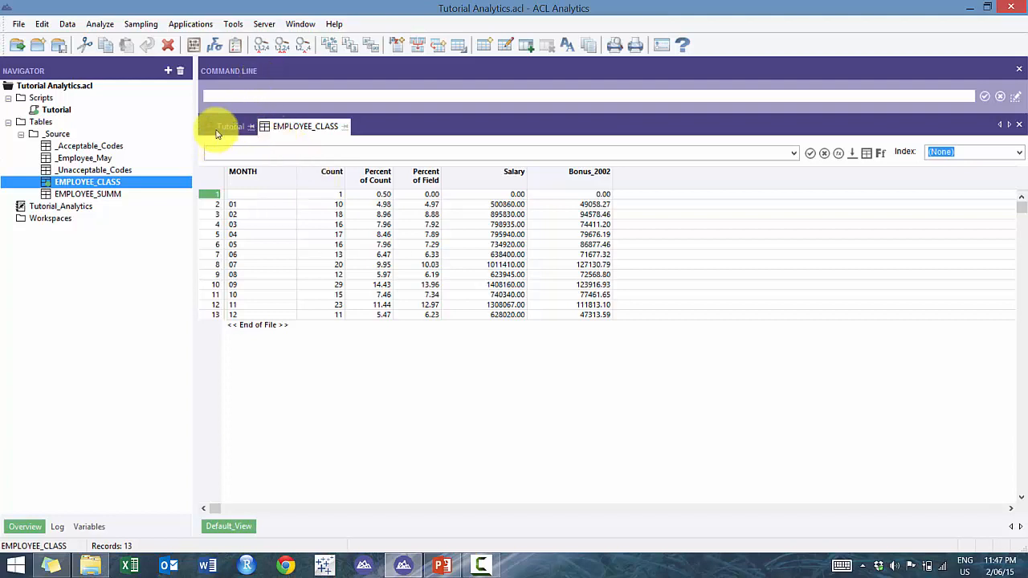
Switch back to the Tutorial script editor
click(230, 126)
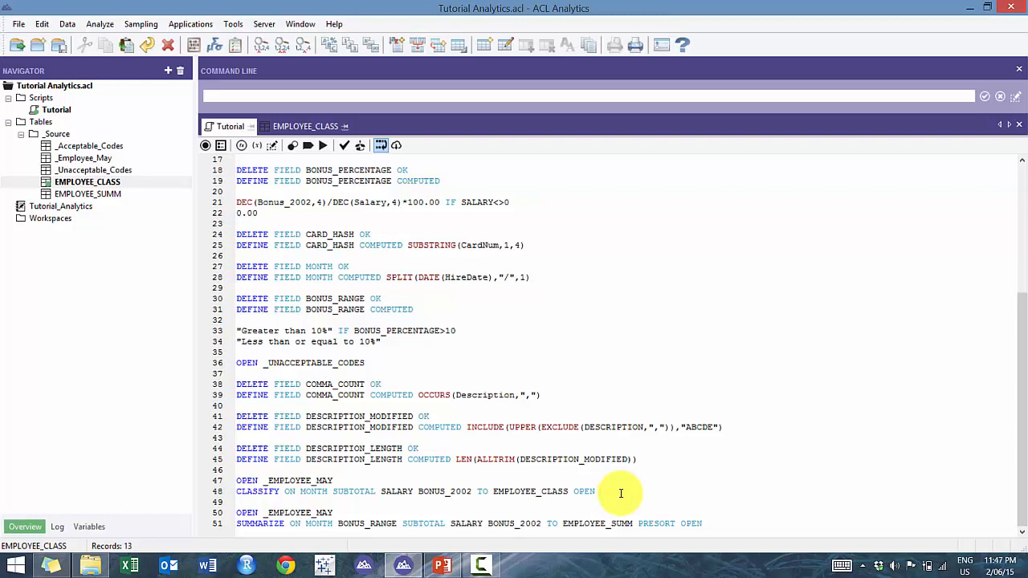
Append STATISTICS to the CLASSIFY command on line 48
click(598, 491)
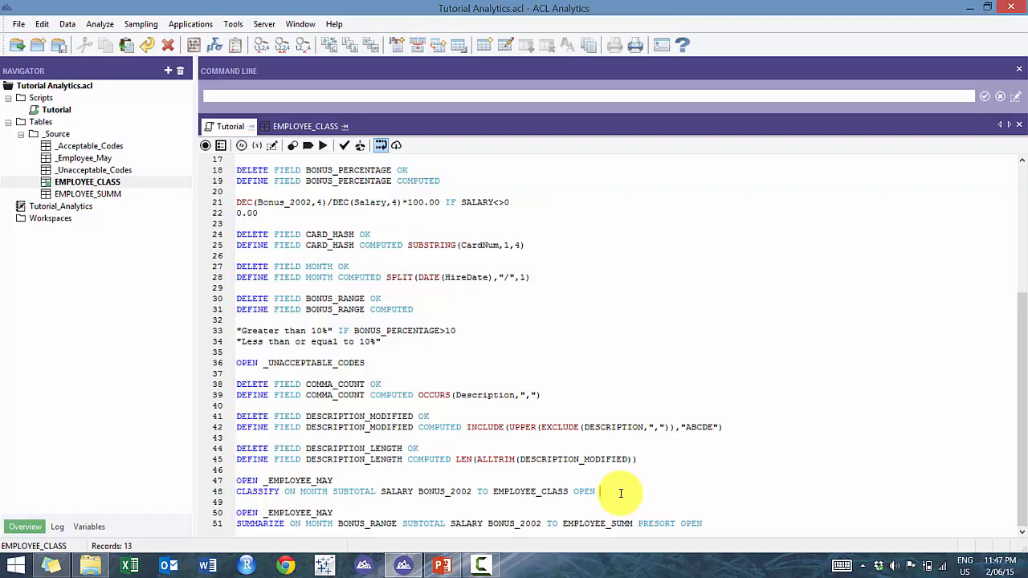
text(STATI)
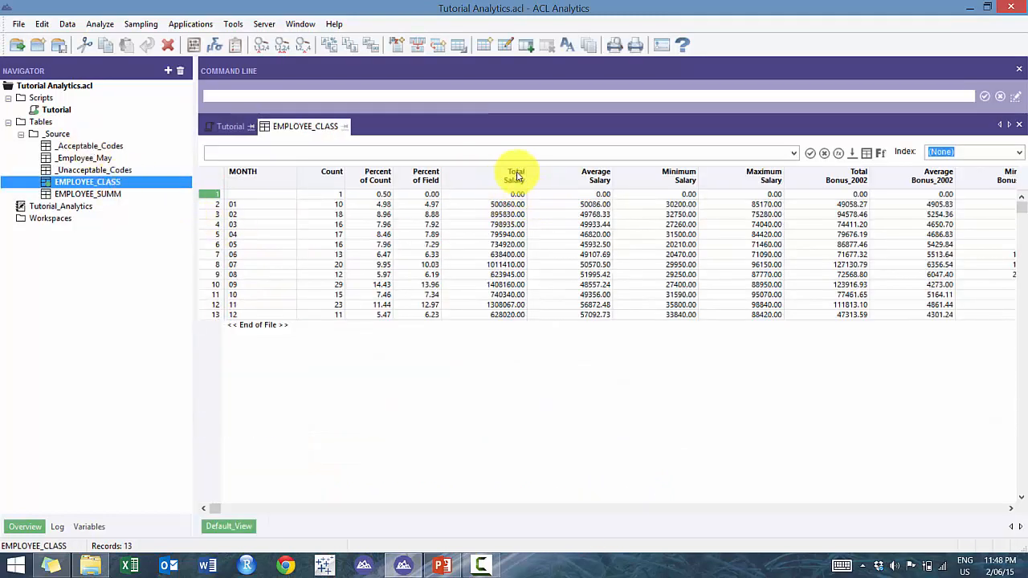
Review the Maximum Salary figures in EMPLOYEE_CLASS, such as 96,150 for July
click(514, 175)
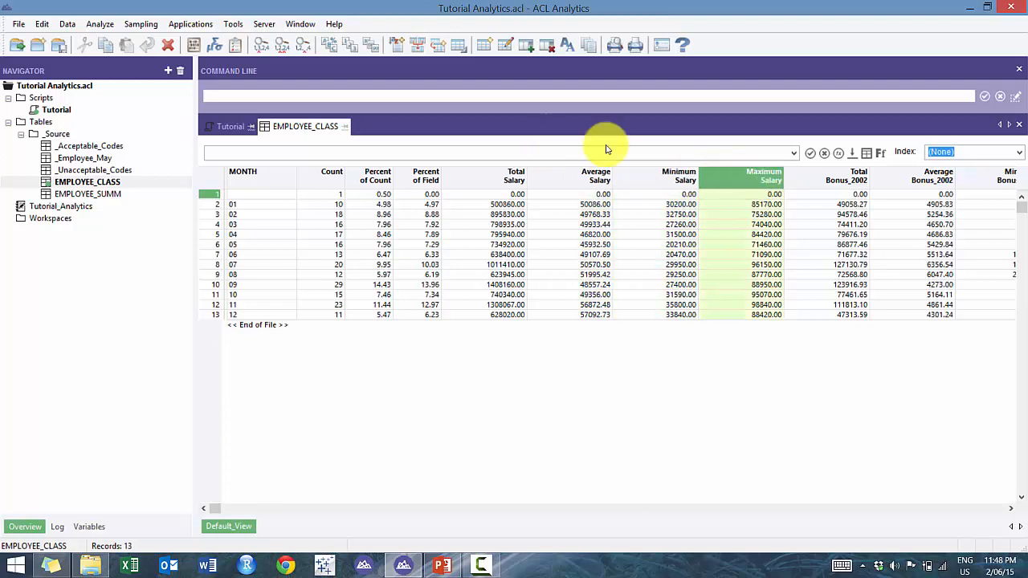
mouse_move(767, 189)
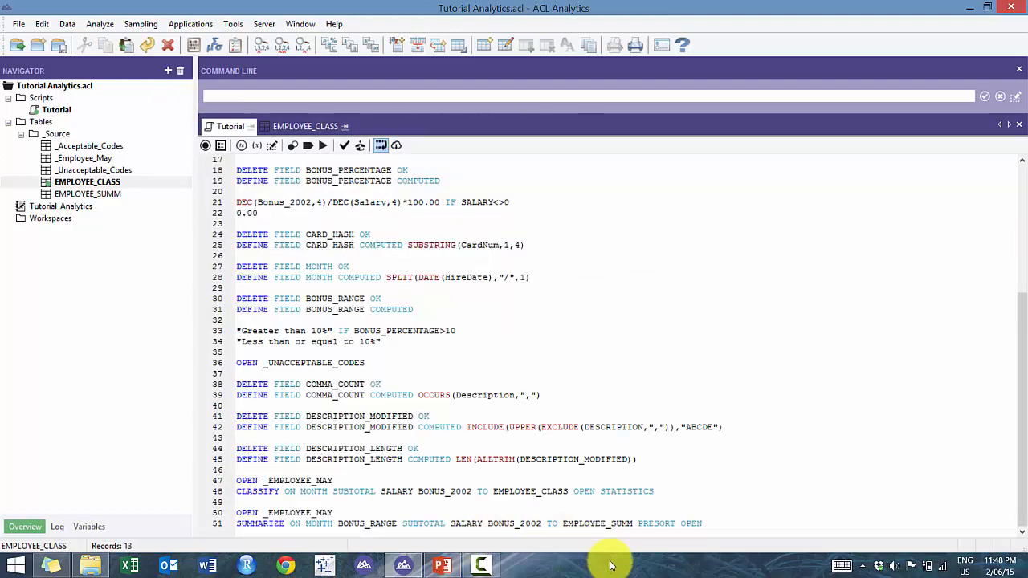
Append STATISTICS to the SUMMARIZE command on line 51 and rerun the script
double_click(627, 491)
text( STATISTICS)
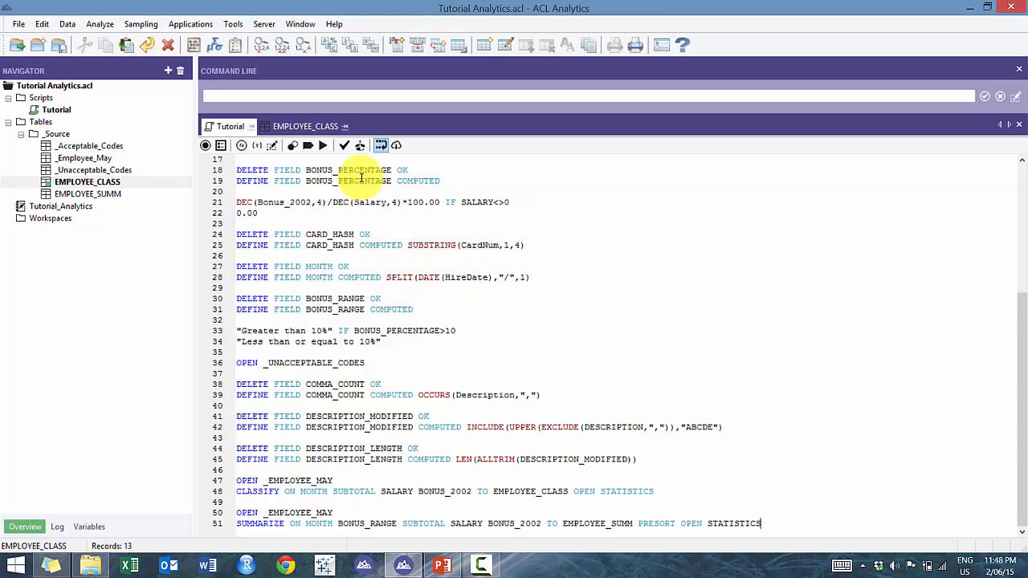
click(322, 145)
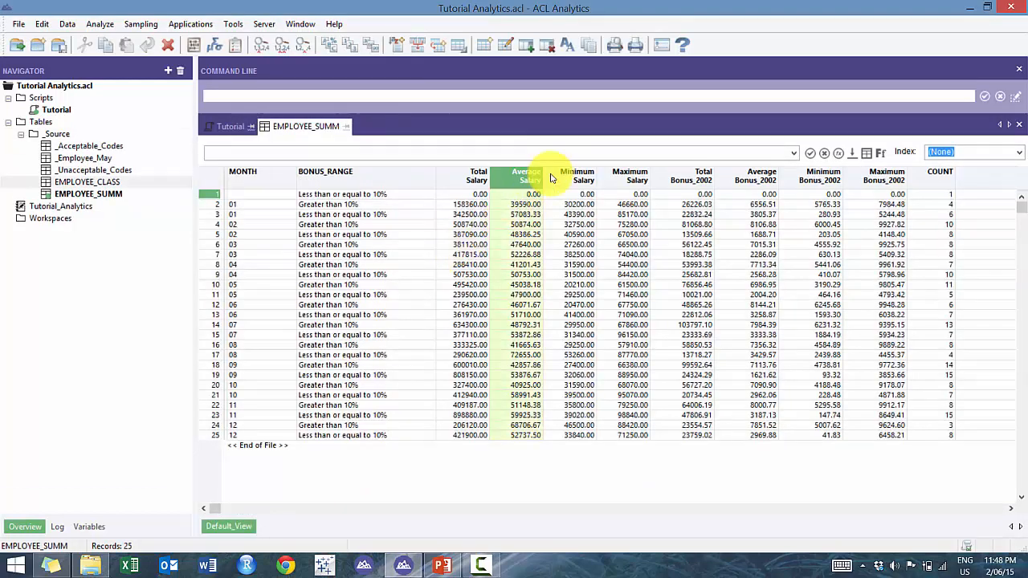
click(629, 175)
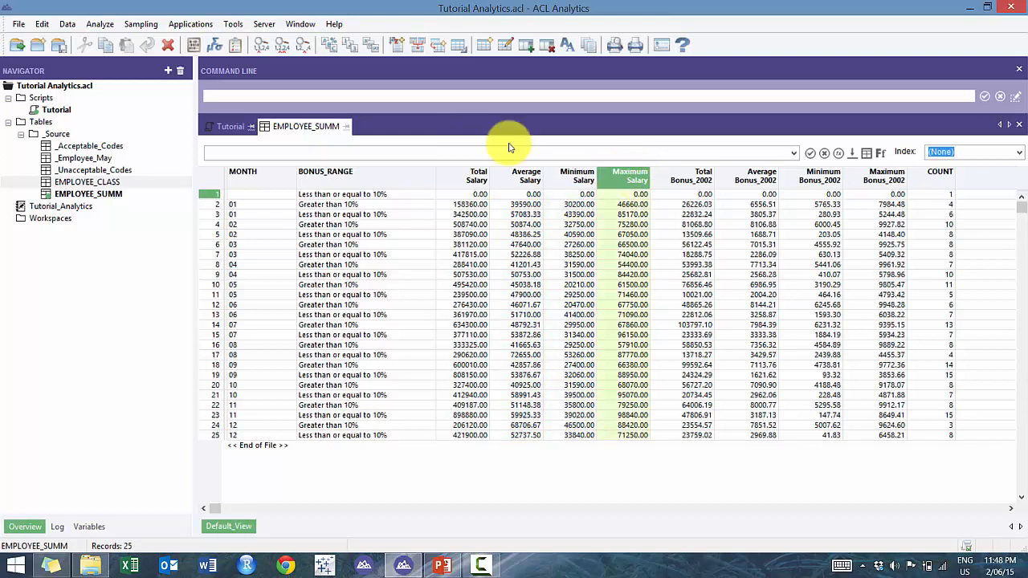
mouse_move(657, 183)
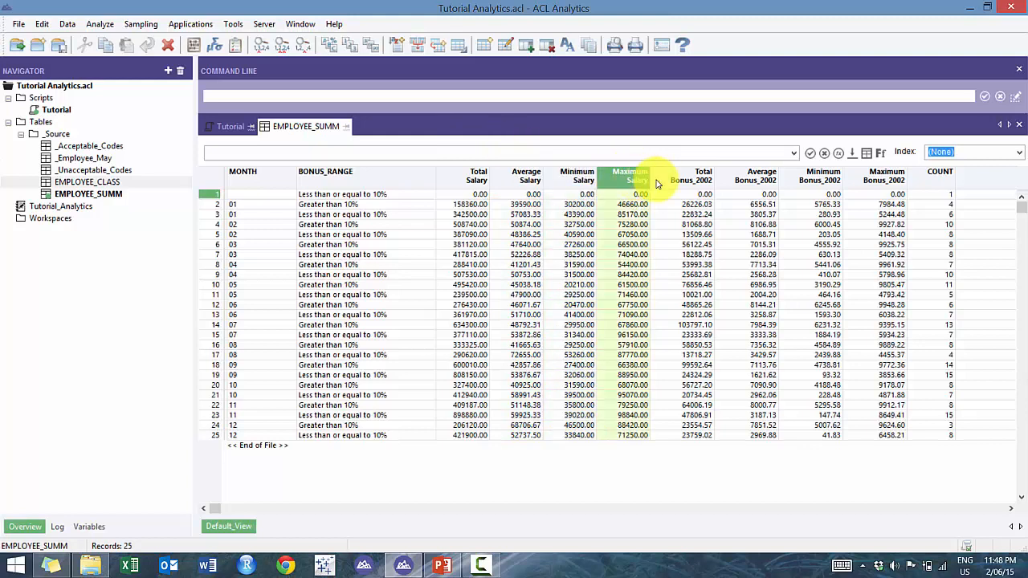